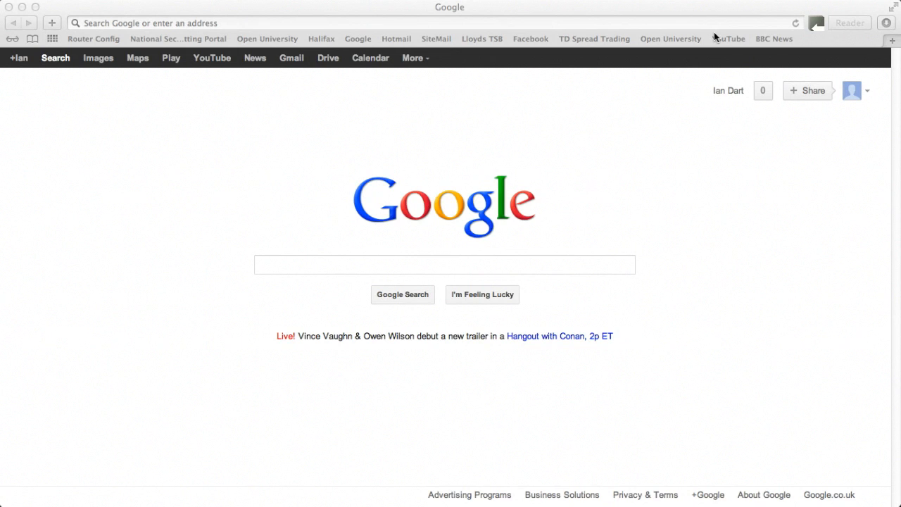
mouse_move(668, 37)
text(www.raspberrypi.org)
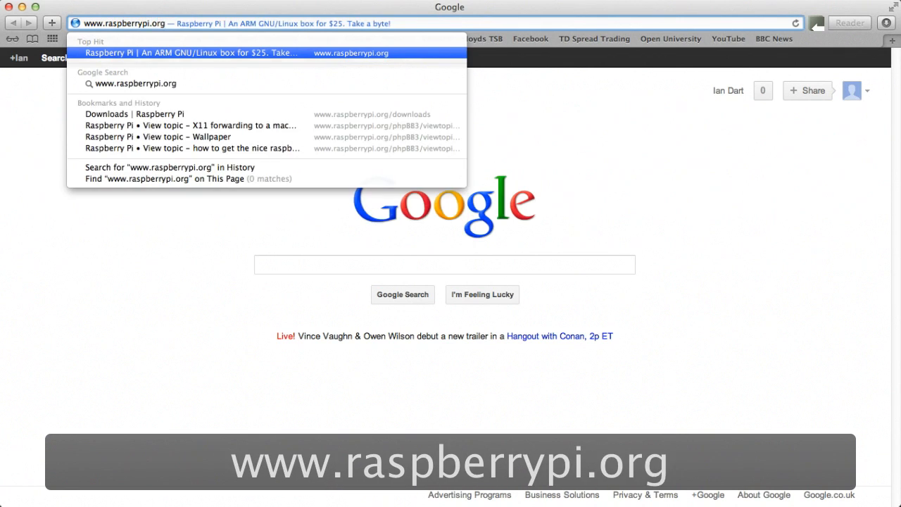
click(190, 54)
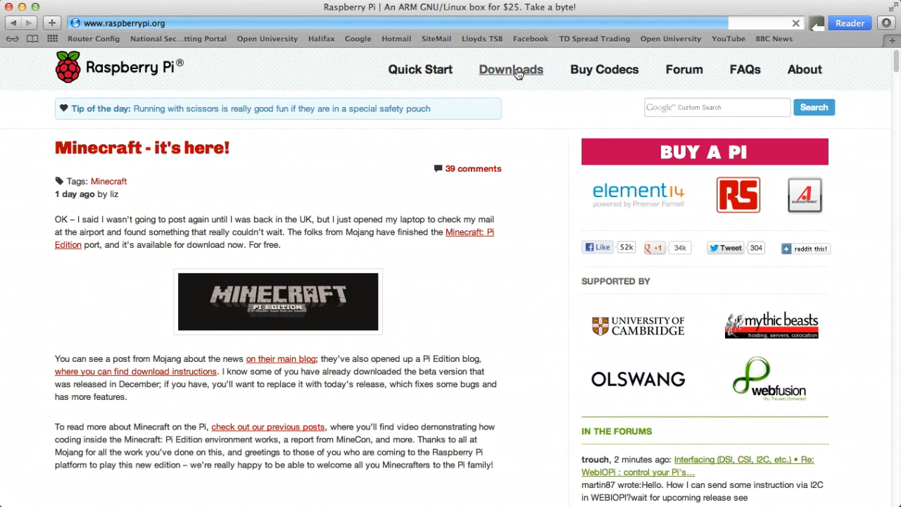
Go to the Downloads page and request the Raspbian "wheezy" direct-download zip
click(510, 69)
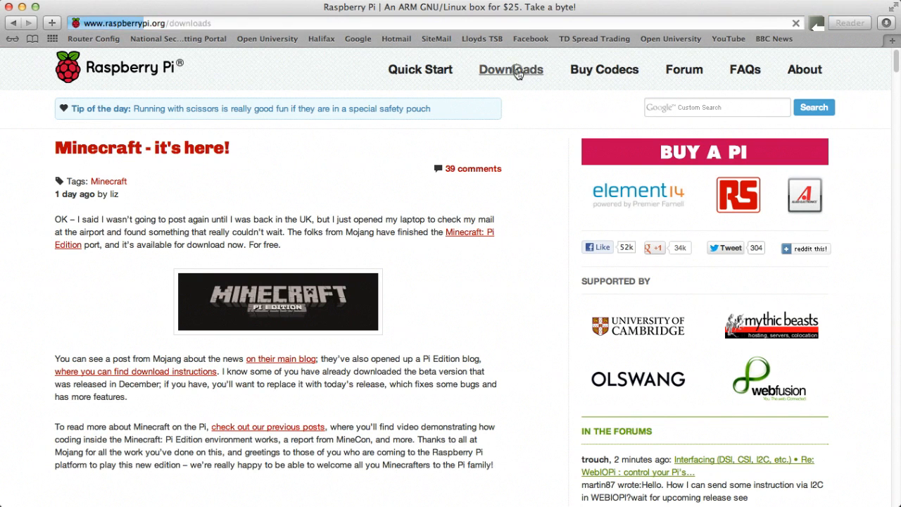
click(509, 69)
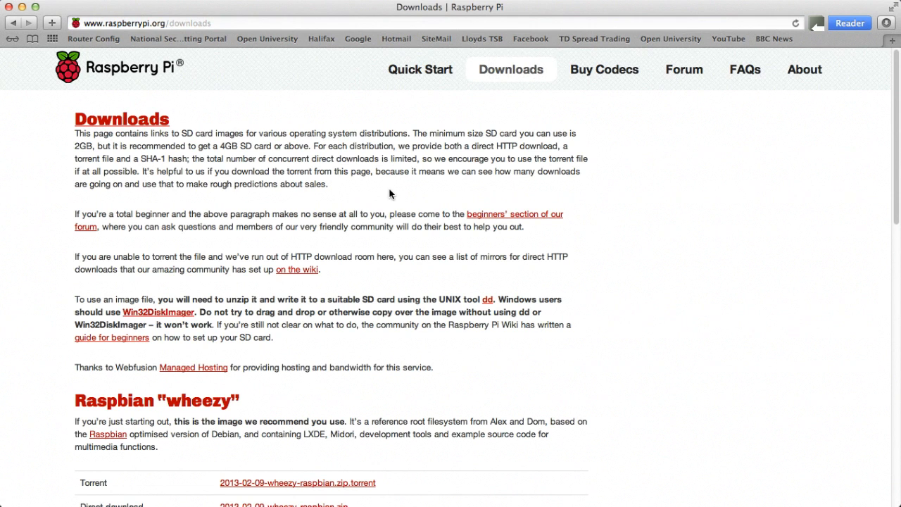
scroll(down, 3)
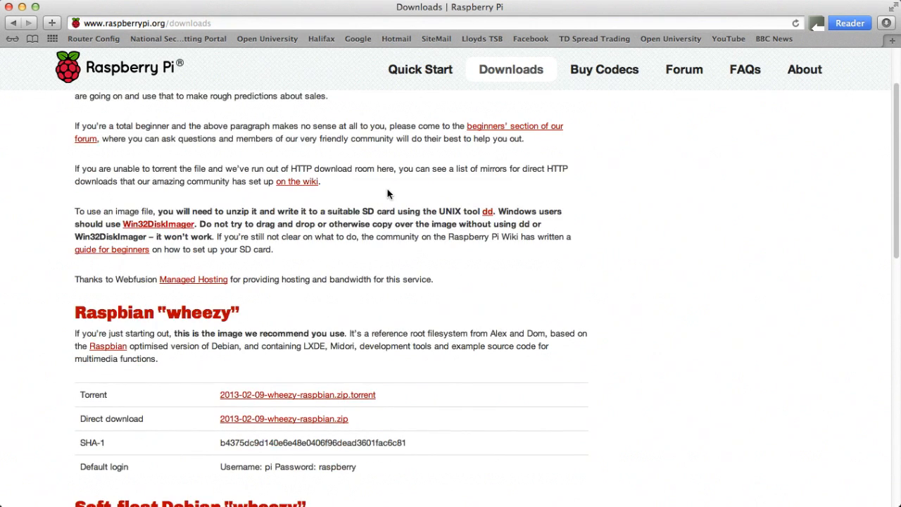
scroll(down, 3)
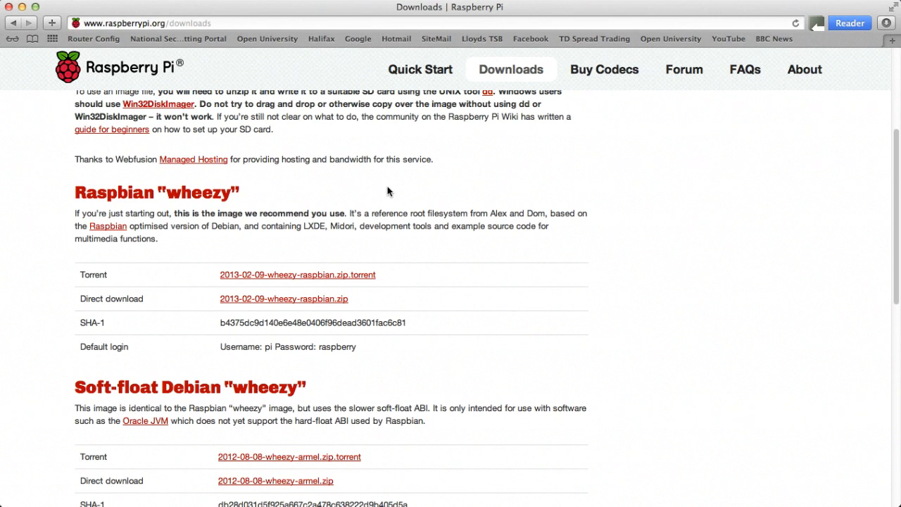
mouse_move(279, 306)
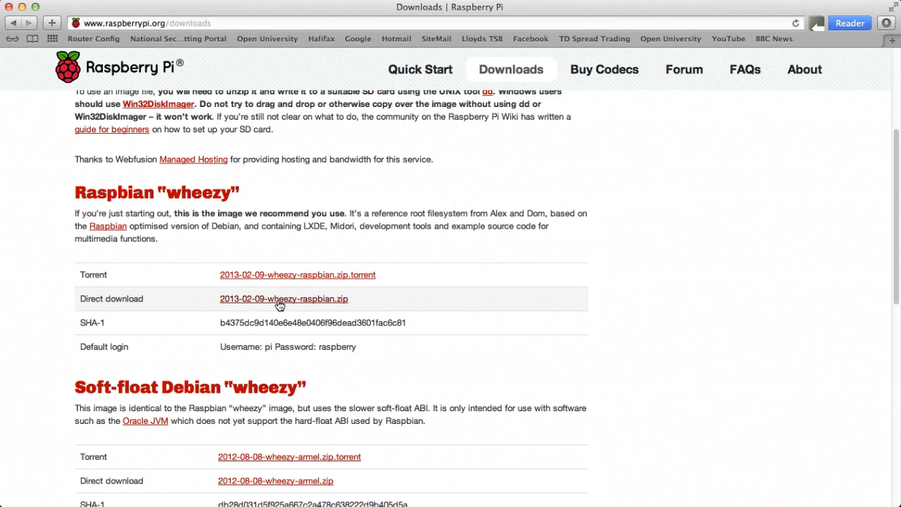
click(283, 298)
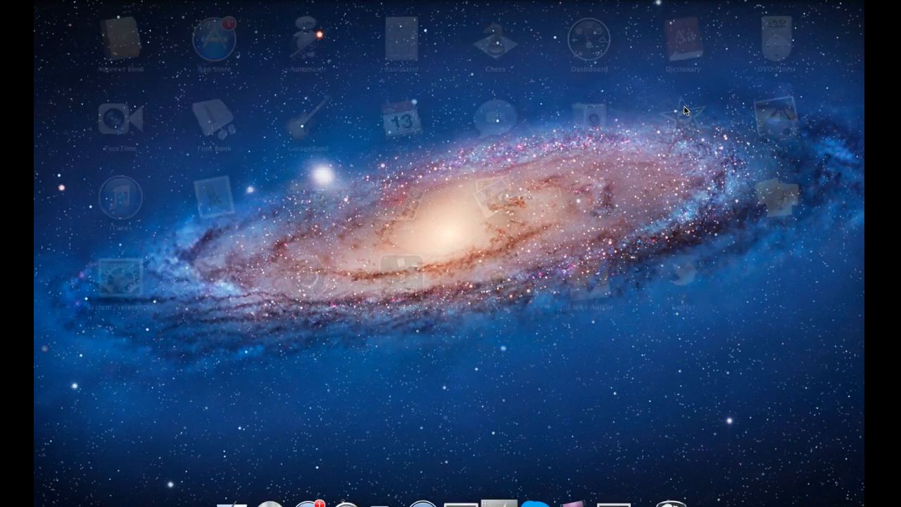
Launch Terminal from Launchpad to get a fresh bash prompt
click(271, 479)
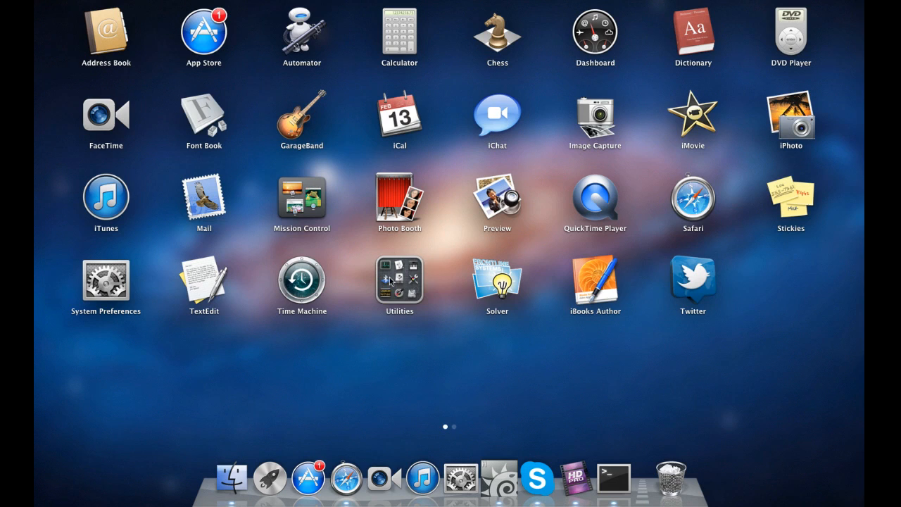
click(400, 282)
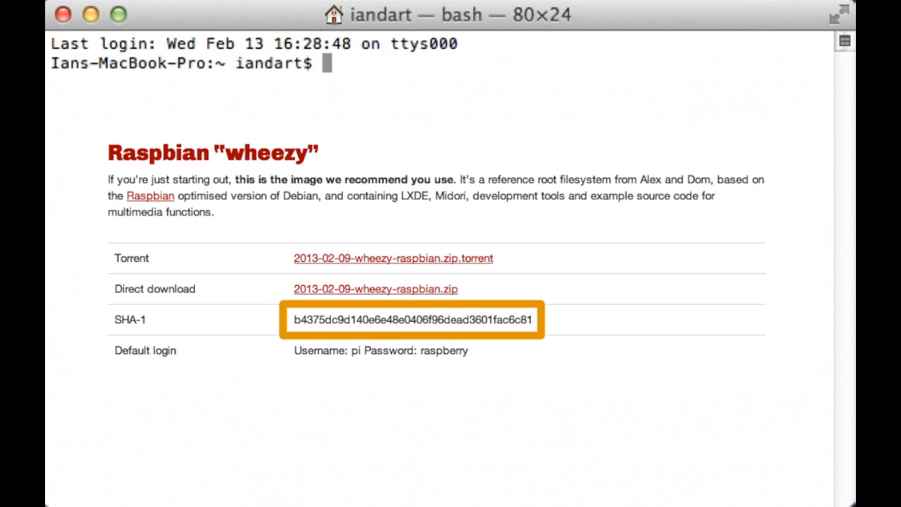
Enter shasum ~/Downloads/2013-02-09-wheezy-raspbian.zip to checksum the downloaded image
text(s)
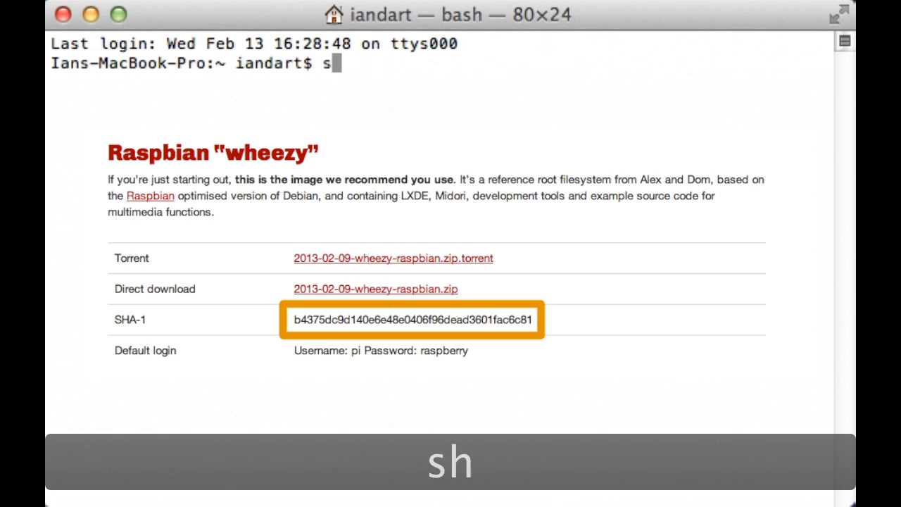
text(hasum)
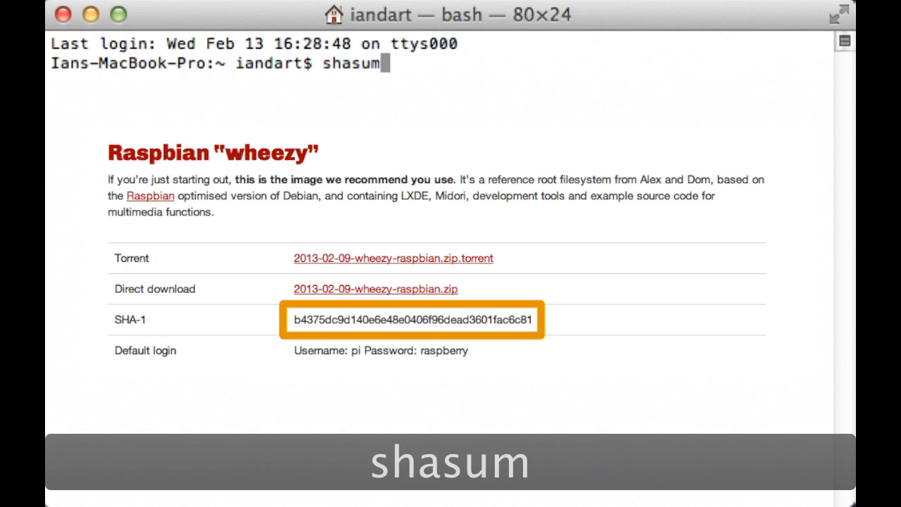
text(~)
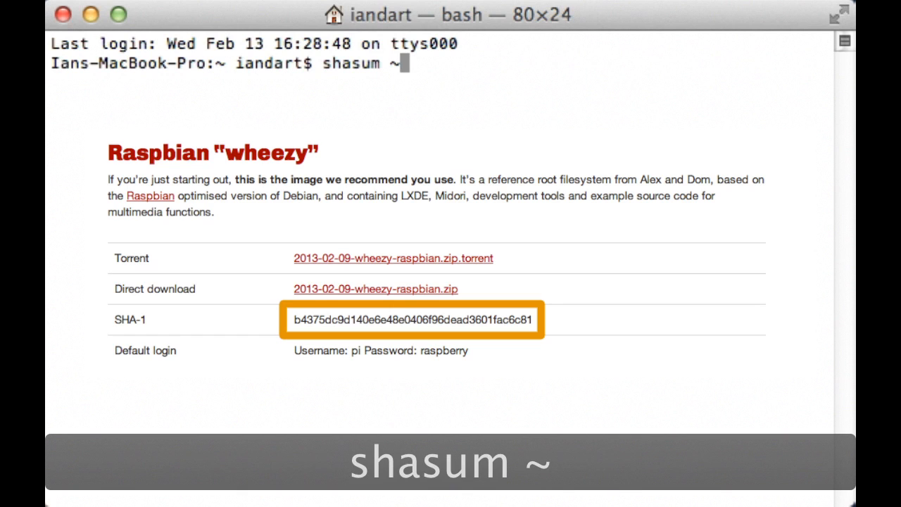
text(/Down)
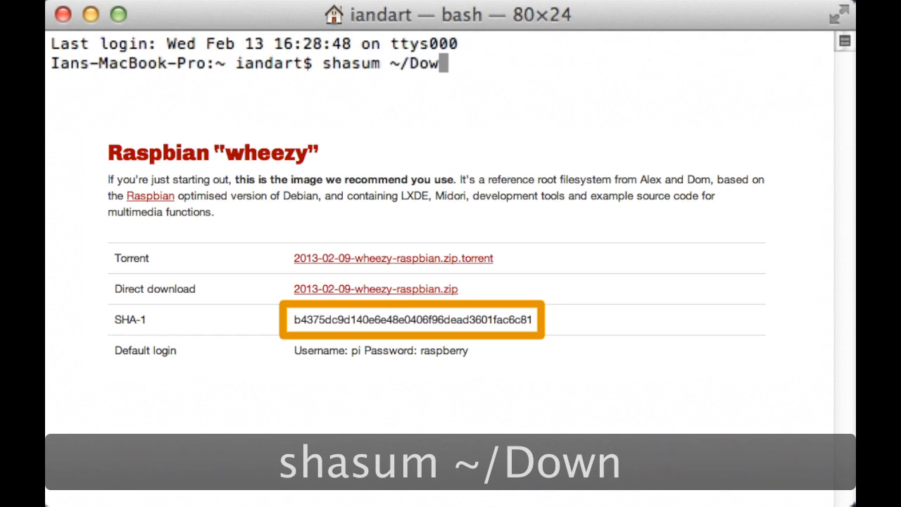
text(nloads)
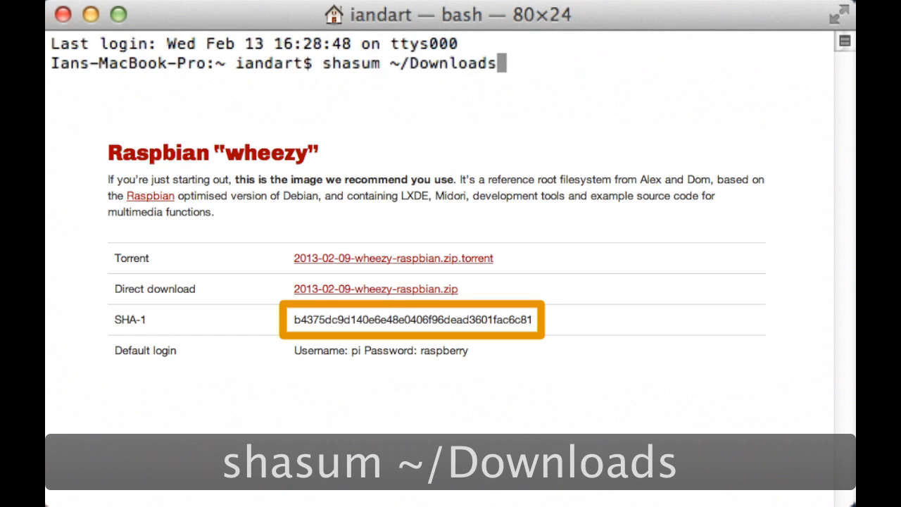
text(/2013)
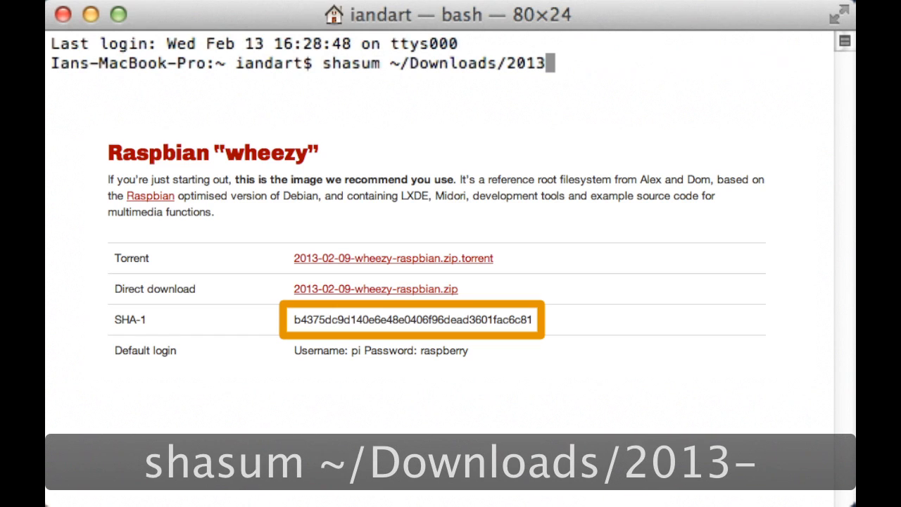
text(-02)
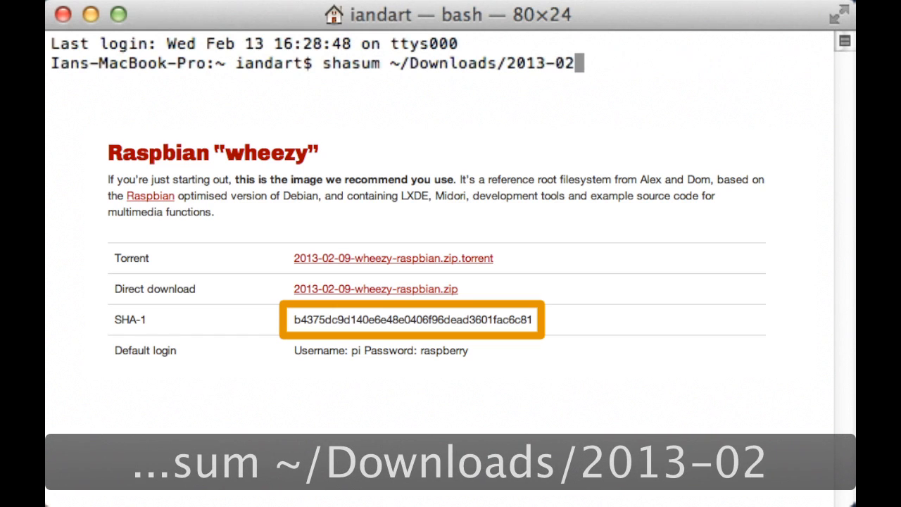
text(-09)
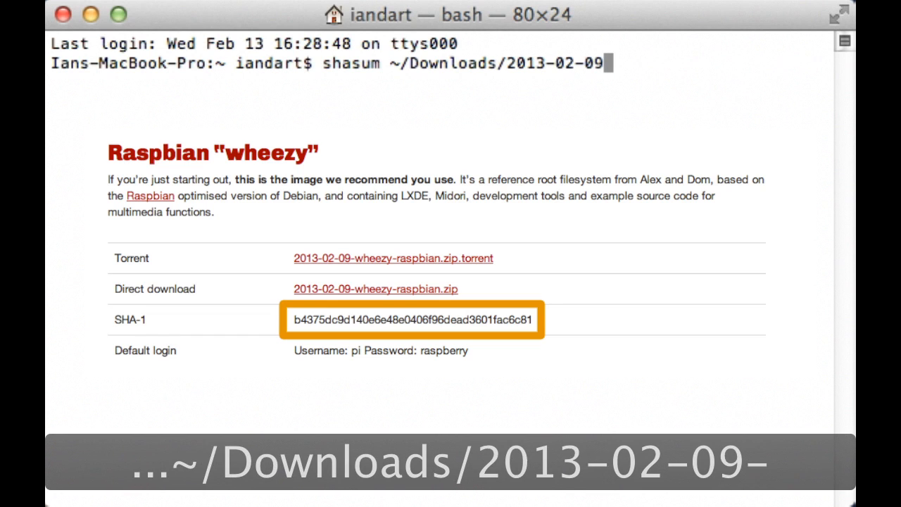
text(wheezy)
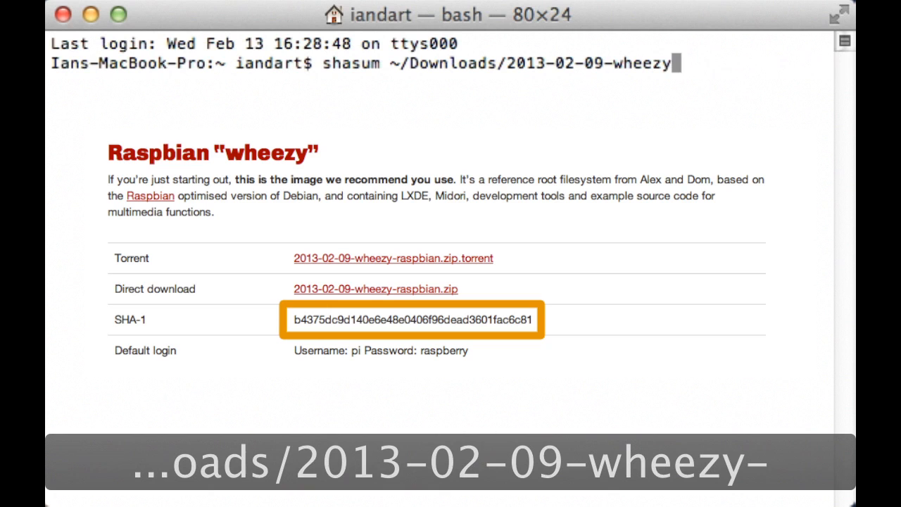
text(-raspbia)
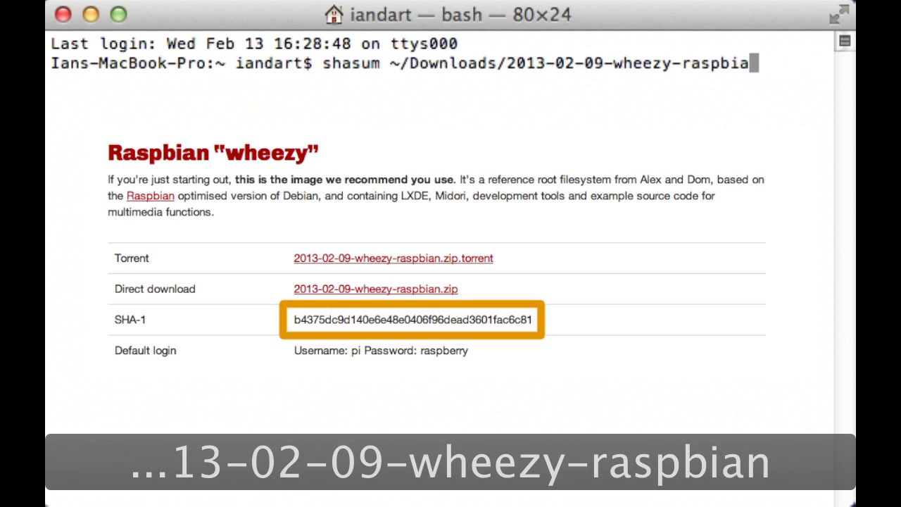
text(.)
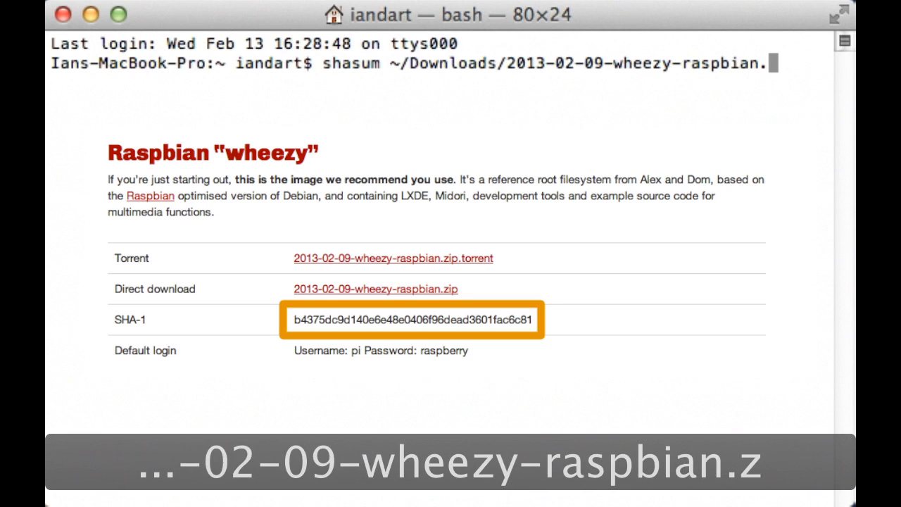
text(zip)
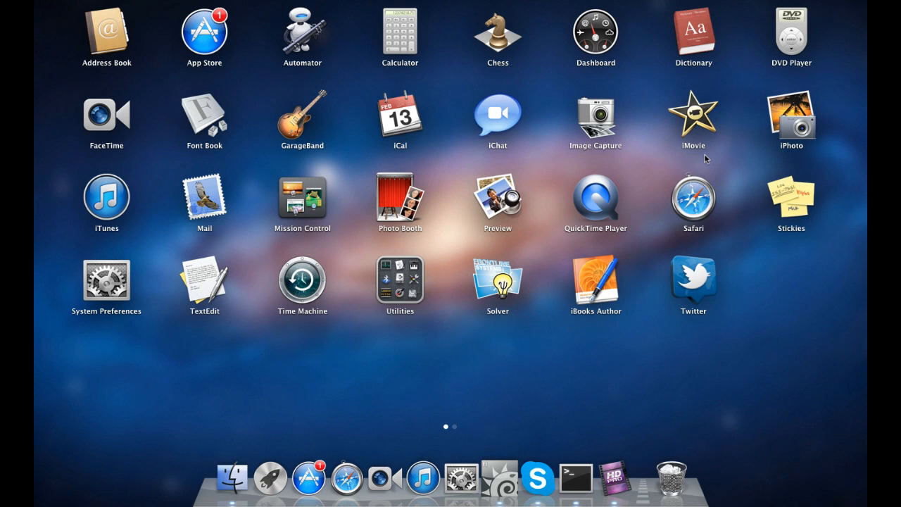
Open Launchpad's Utilities folder to reach Disk Utility
click(400, 280)
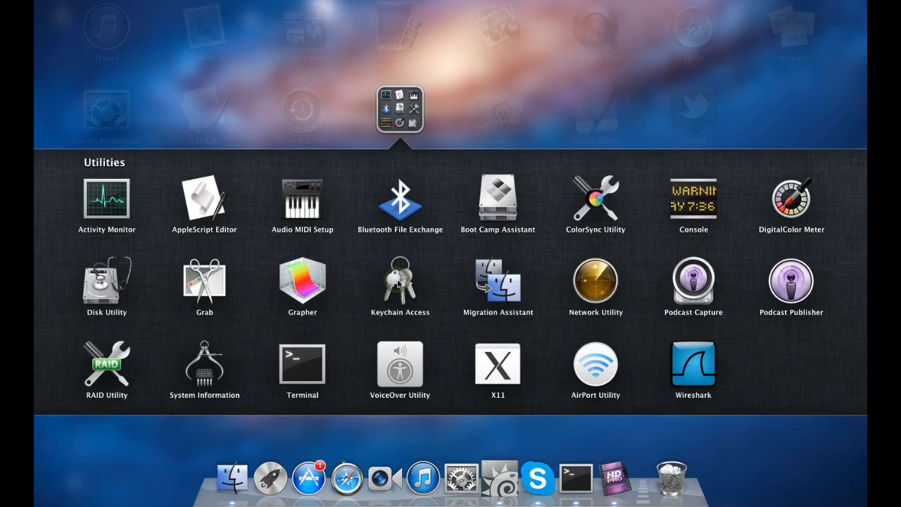
mouse_move(91, 288)
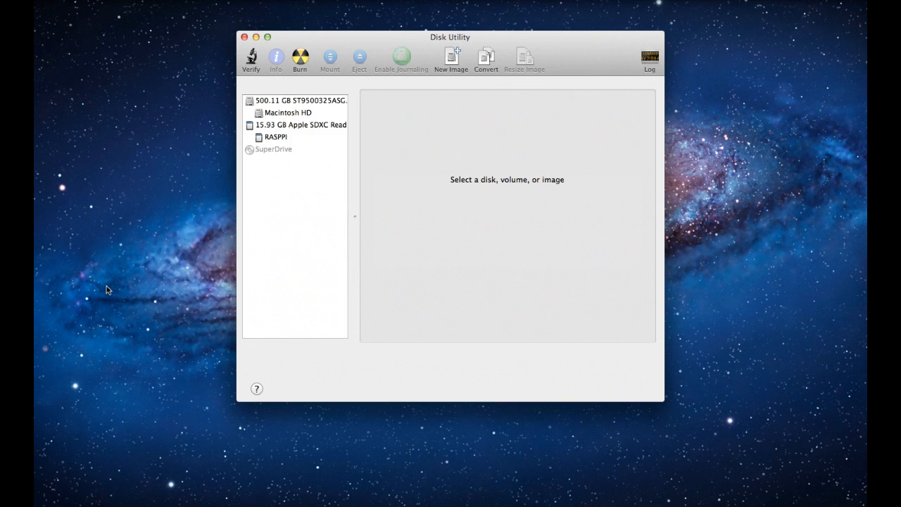
mouse_move(273, 139)
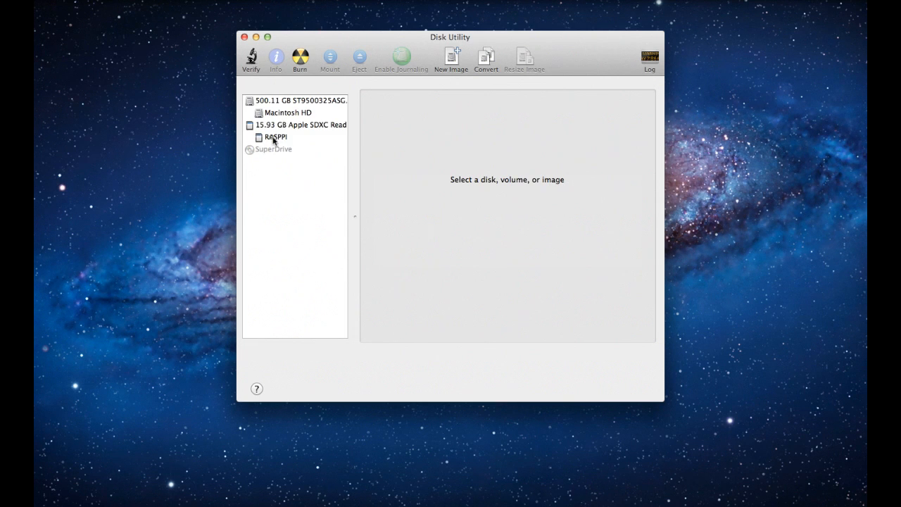
Erase the SD card's RASPPI partition as MS-DOS (FAT), keeping the name RASPPI, and confirm
click(276, 136)
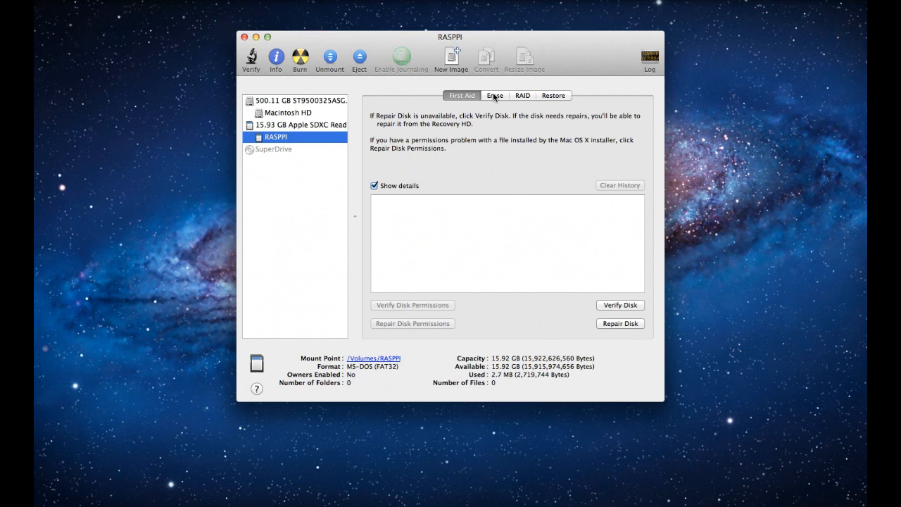
click(495, 96)
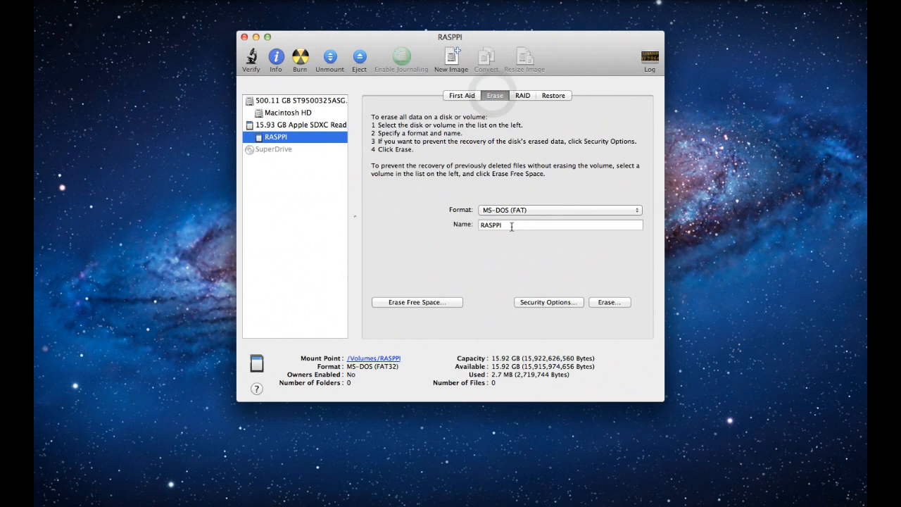
click(512, 225)
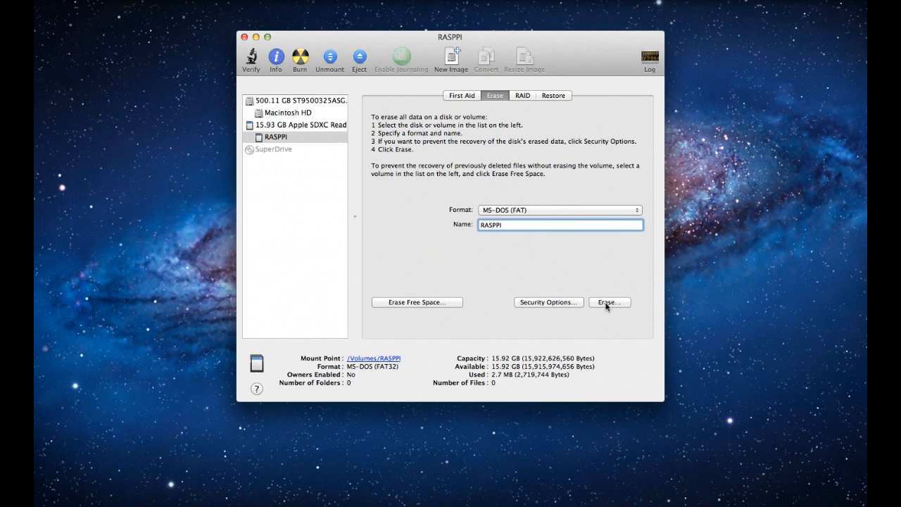
mouse_move(608, 302)
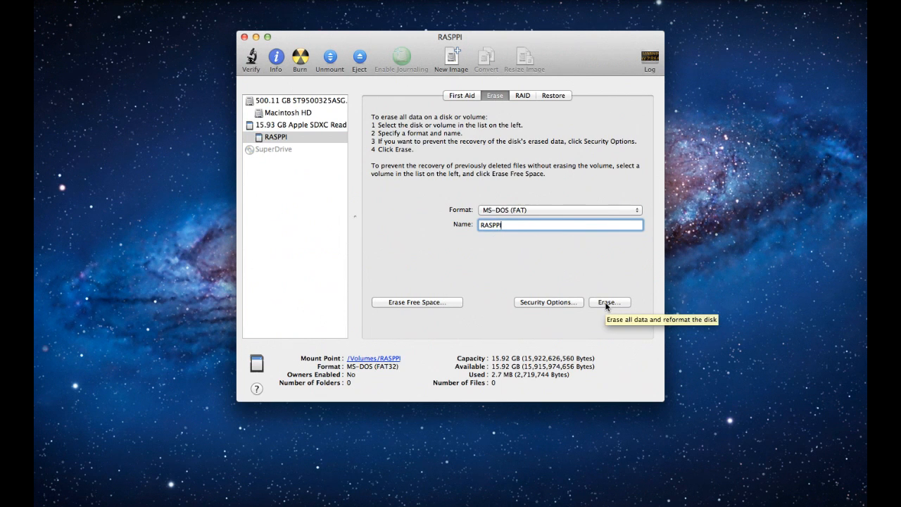
click(608, 301)
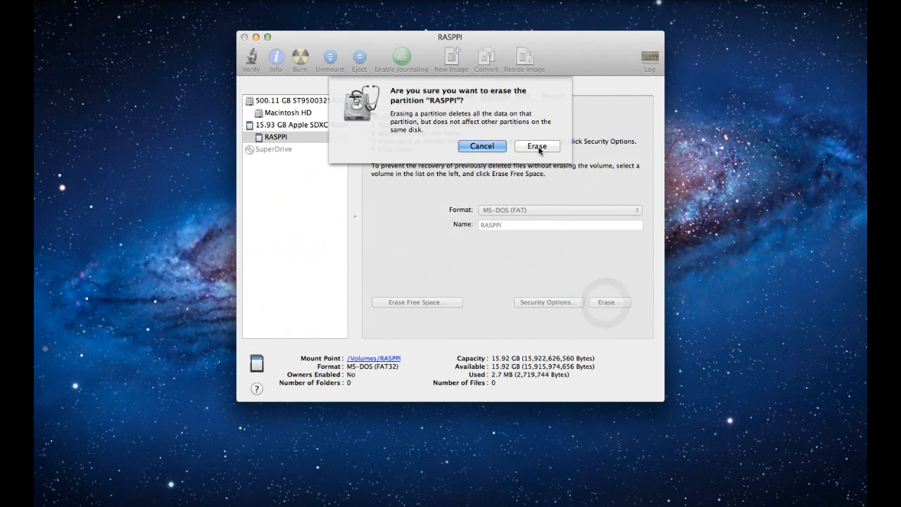
click(537, 145)
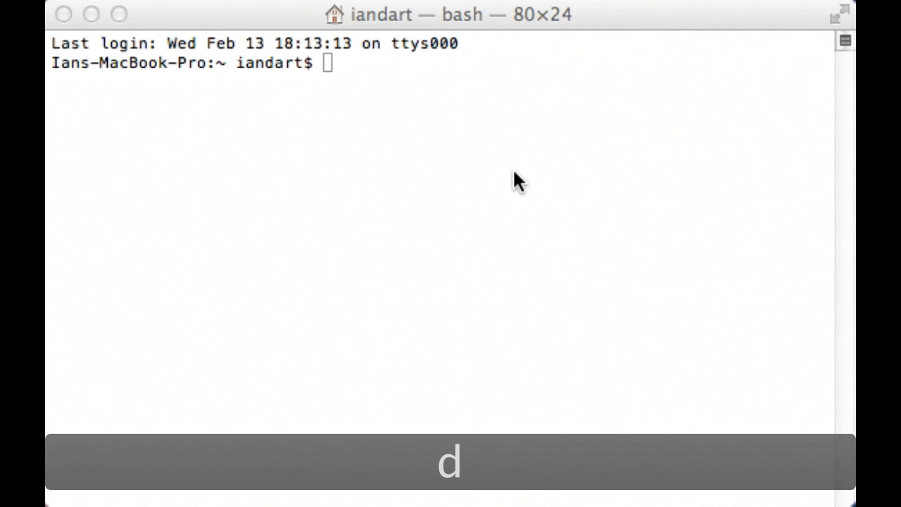
Run df -h before and after inserting the card to find it as /dev/disk1s1
text(fd)
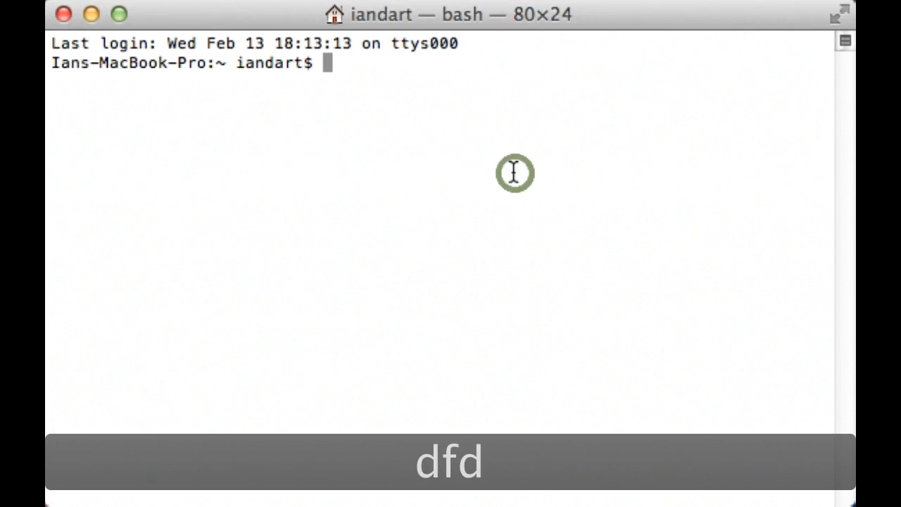
text(df -)
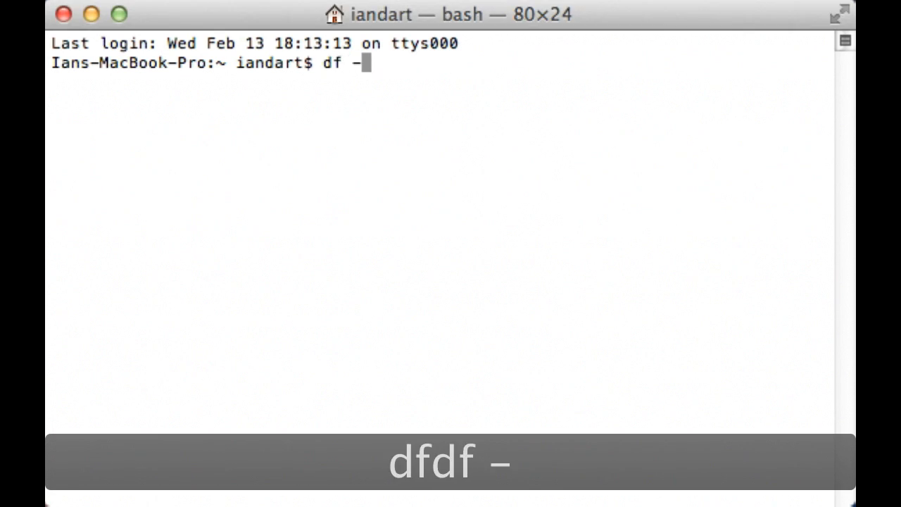
text(h)
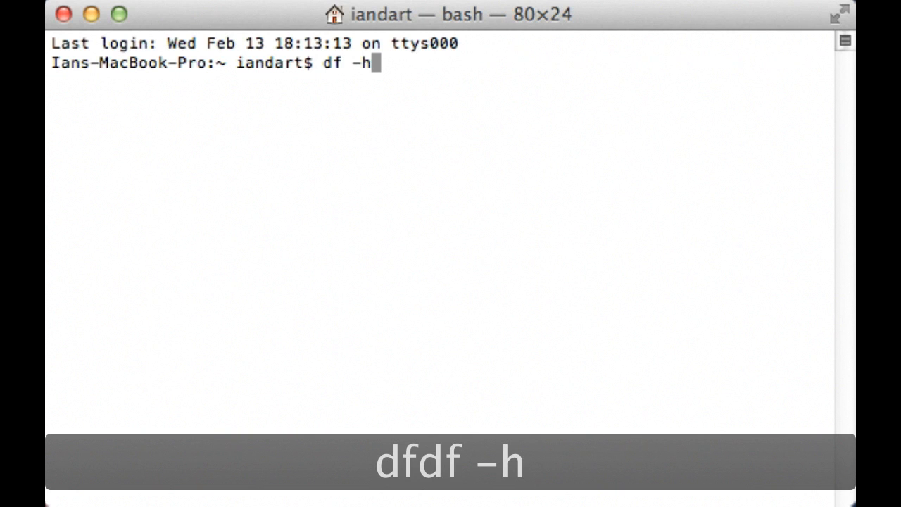
key(Return)
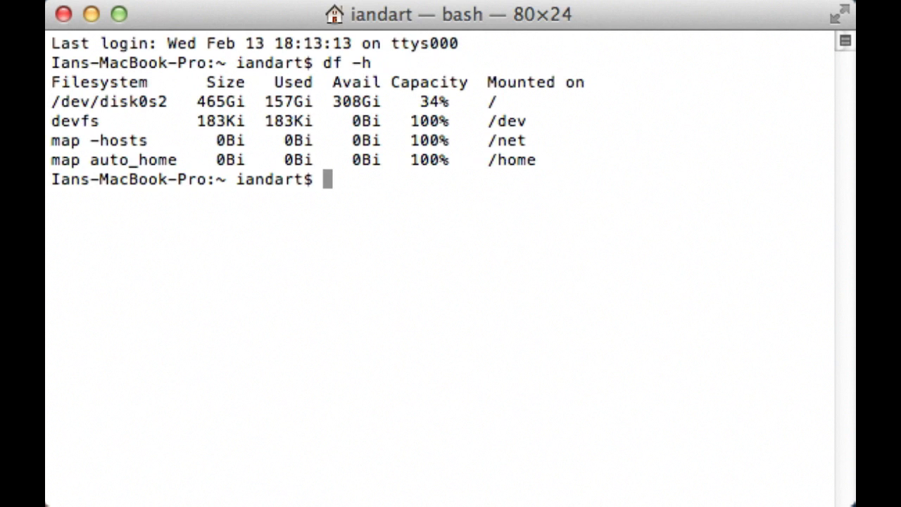
text(df)
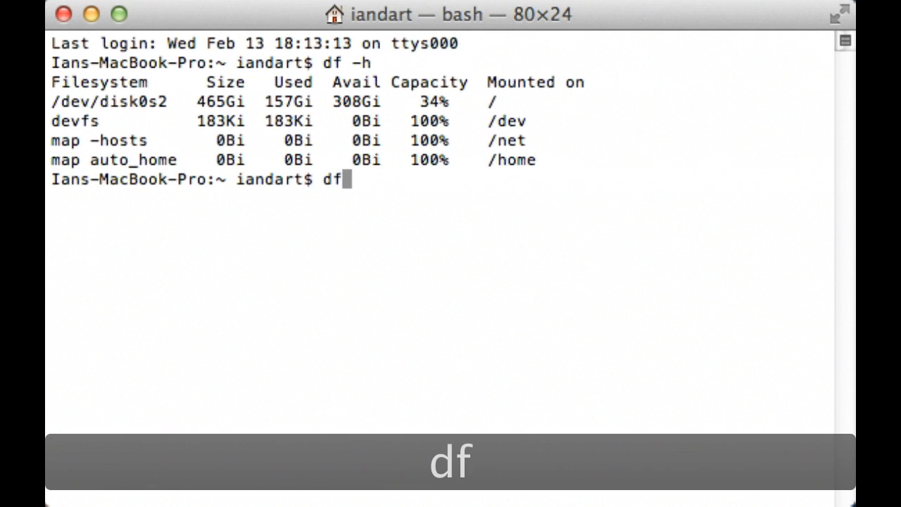
text(-h)
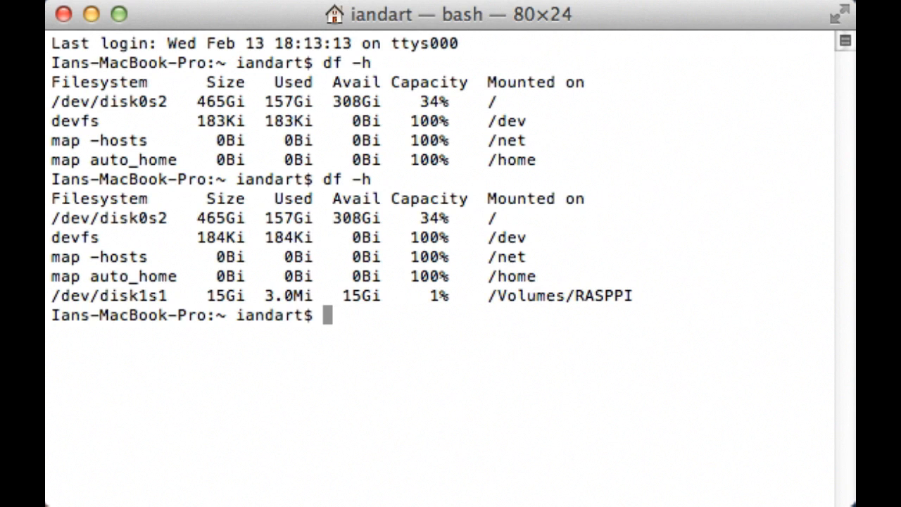
Begin a sudo diskutil command to unmount the SD card volume
text(sudo)
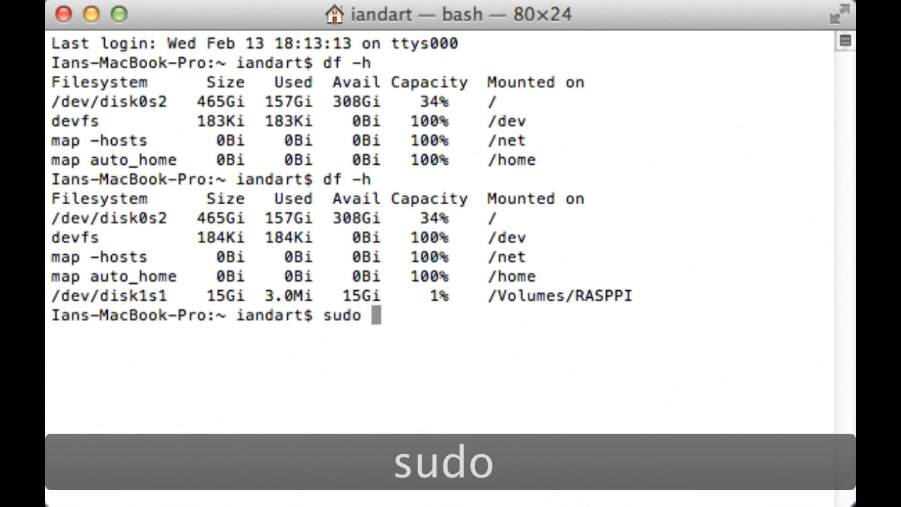
text(disk)
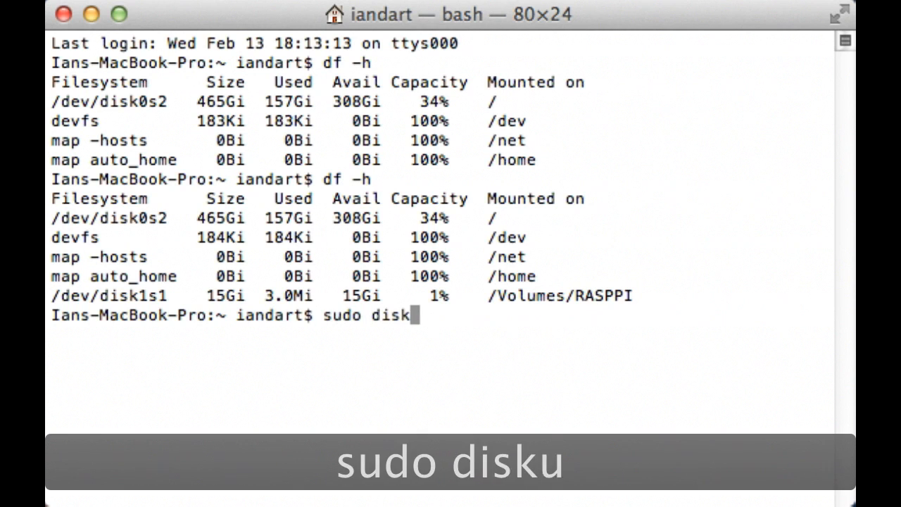
Run sudo diskutil unmount /dev/disk1s1 to unmount the RASPPI volume
text(util)
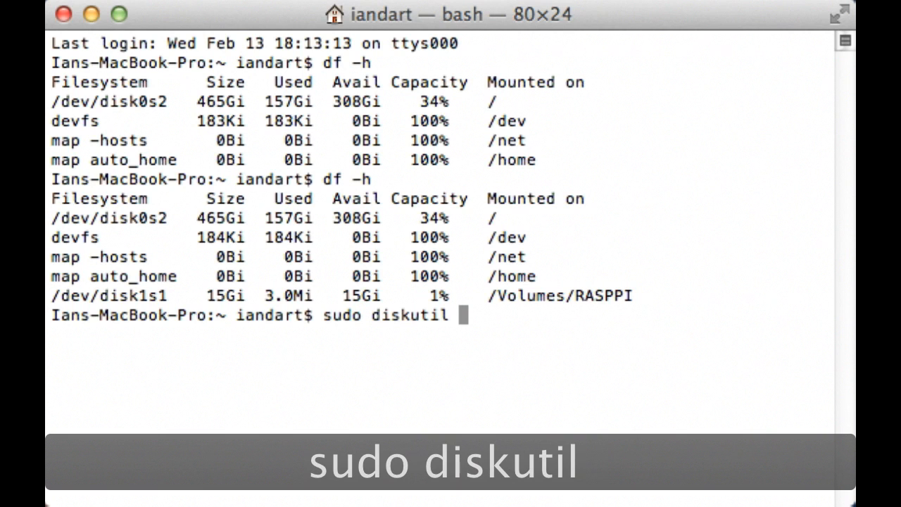
text(unmo)
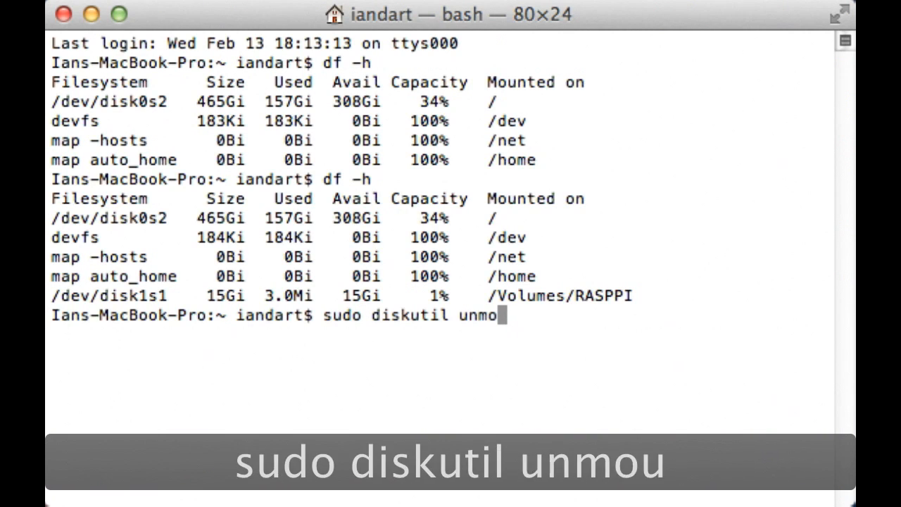
text(nt)
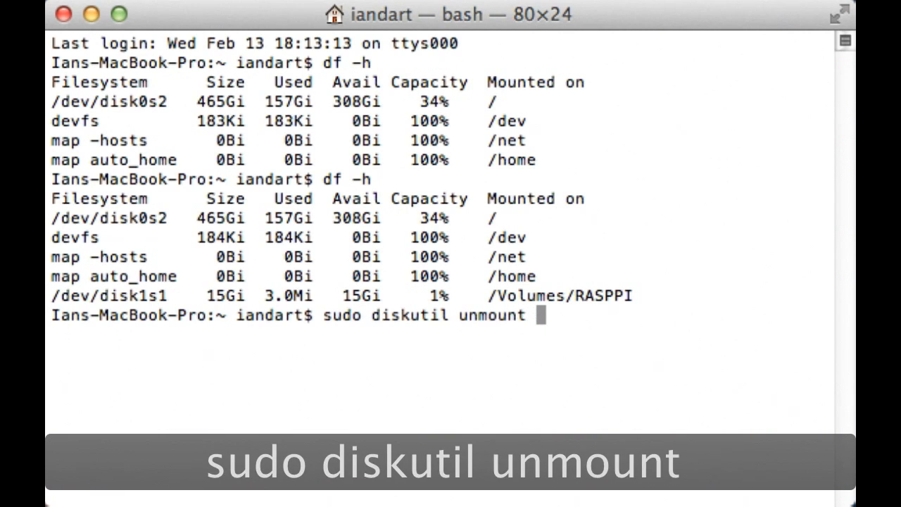
text(/)
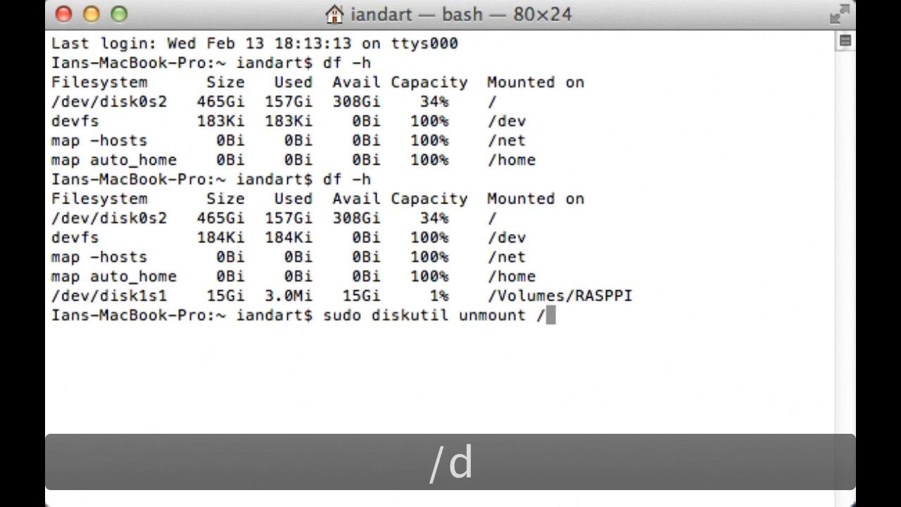
text(ev/)
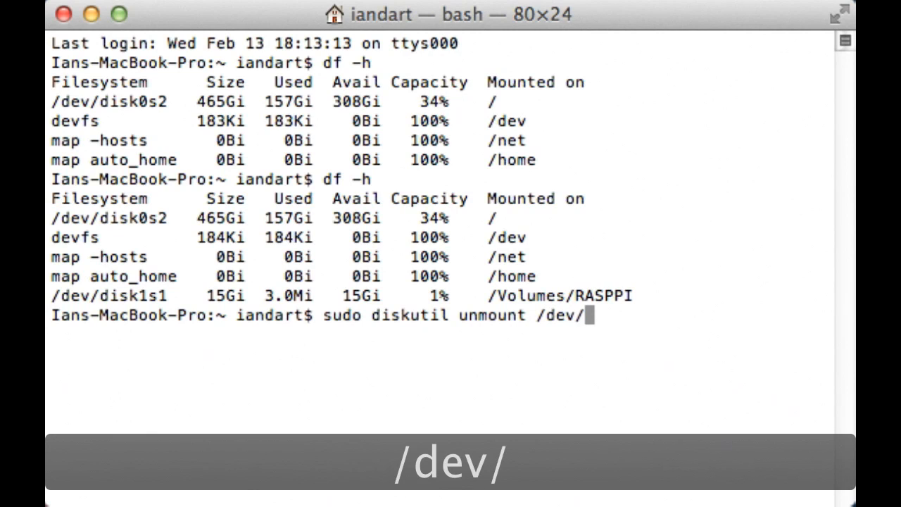
text(disk)
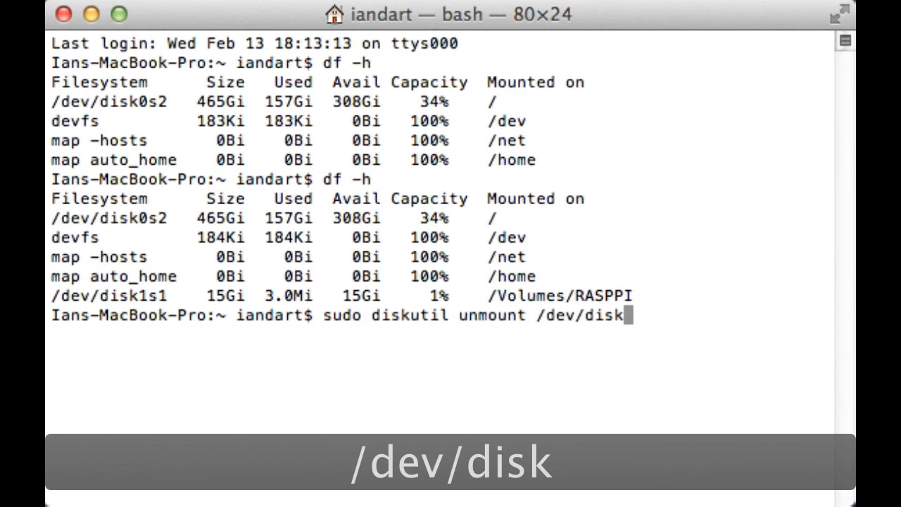
text(1s1)
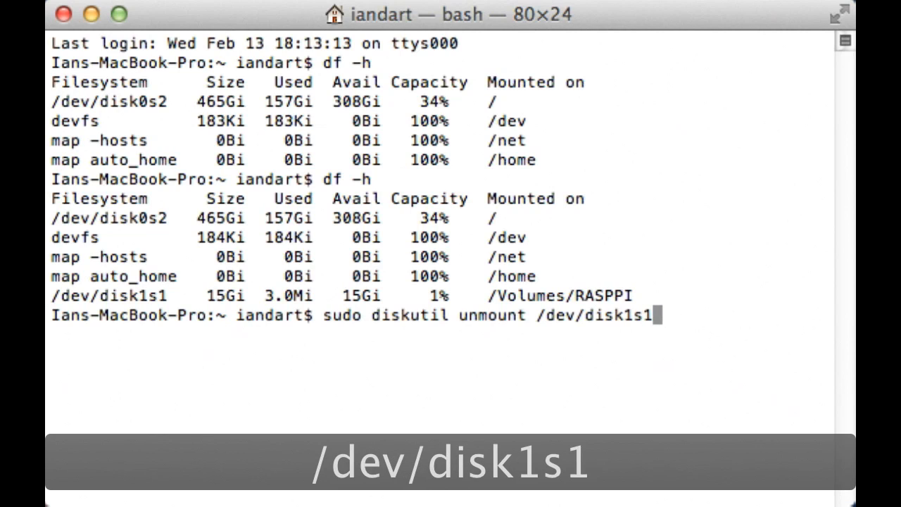
key(Return)
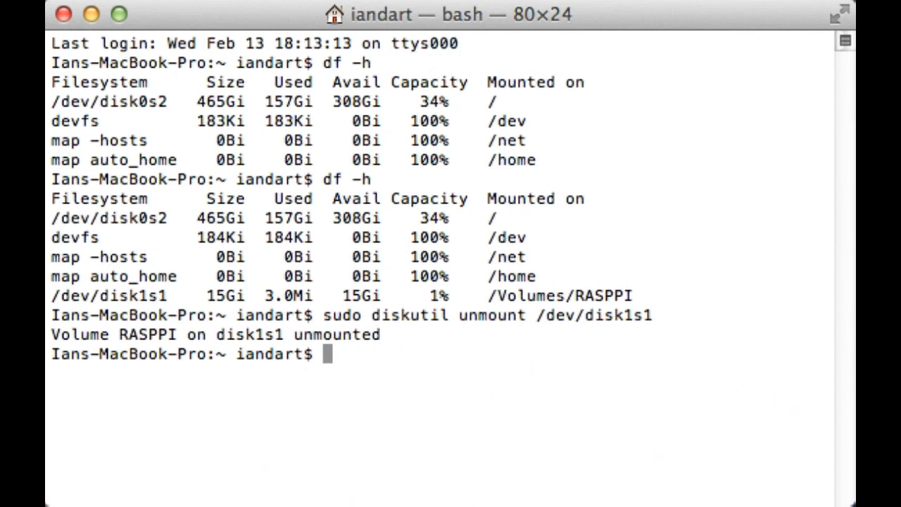
Enter sudo dd bs=1m with if=~/Downloads/2013-02-09-wheezy-raspbian.img as the input image
text(su)
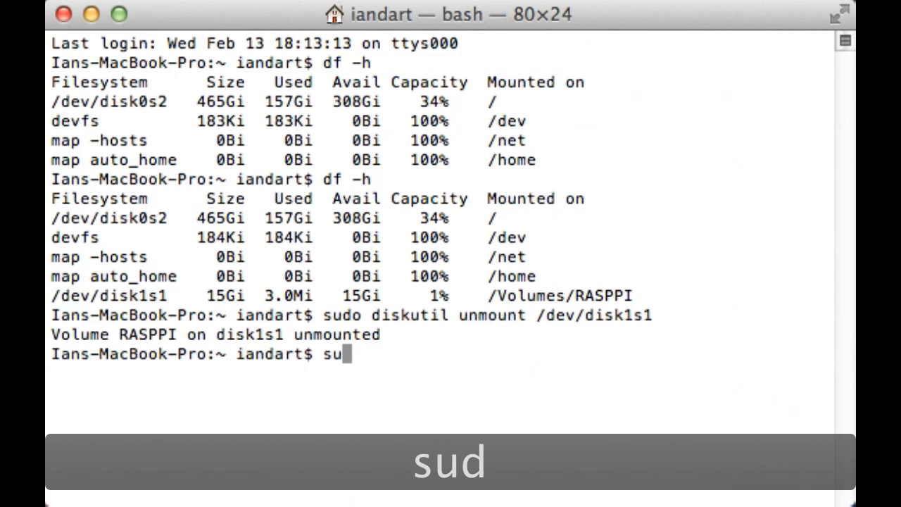
text(o)
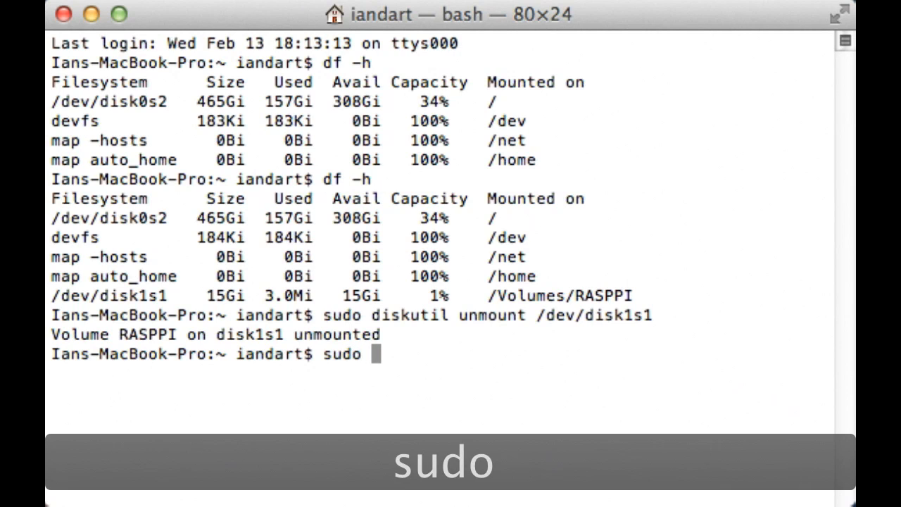
text(dd)
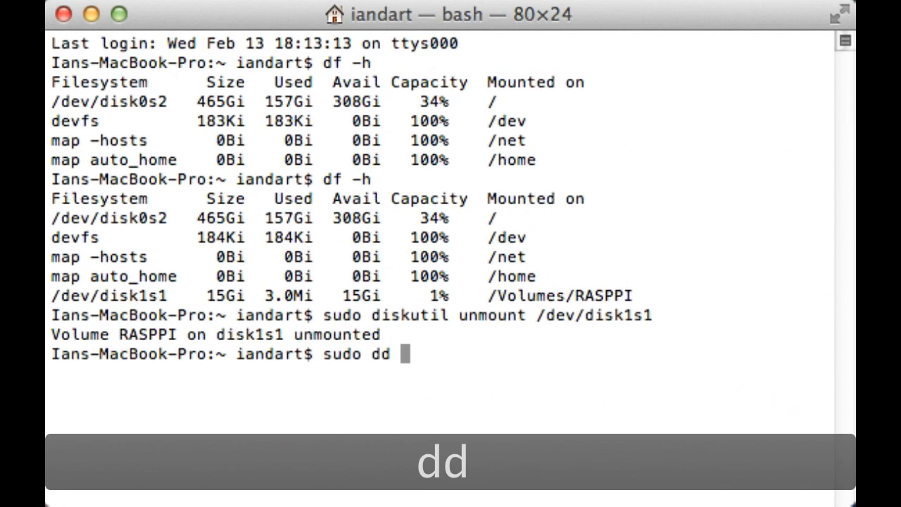
text(bs)
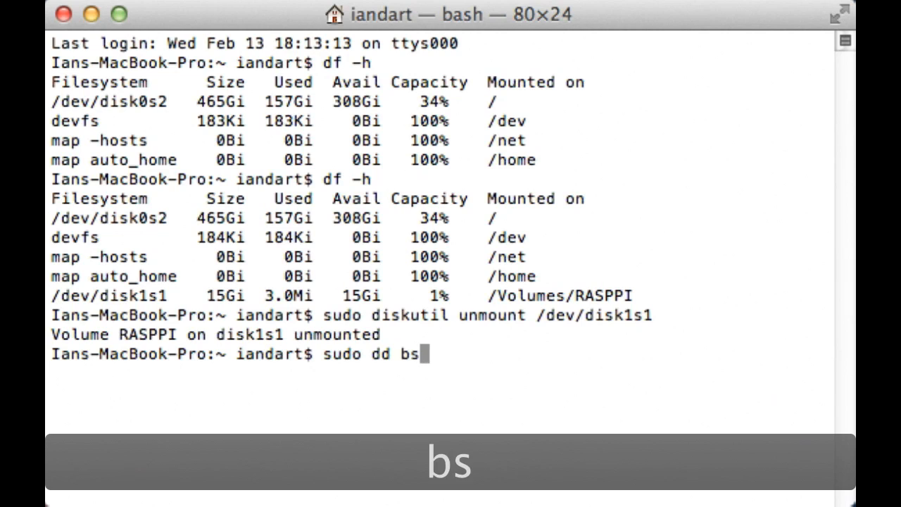
text(=)
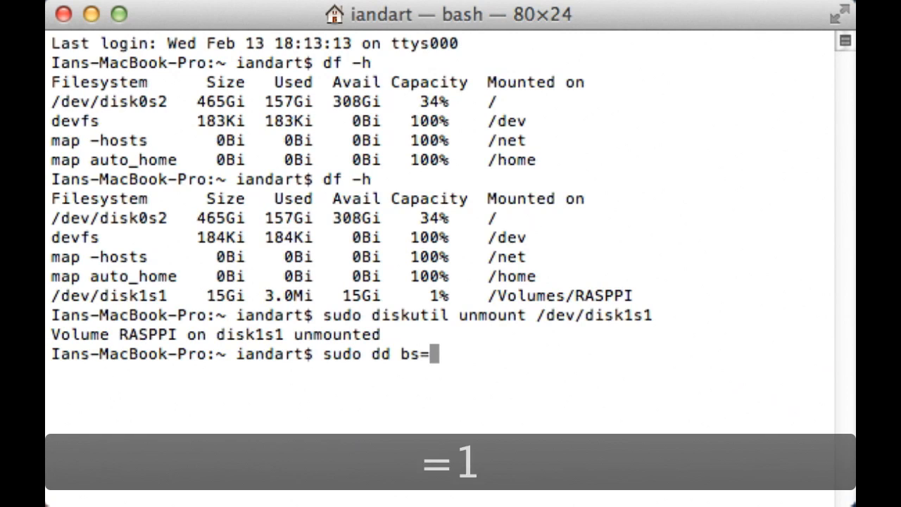
text(1m)
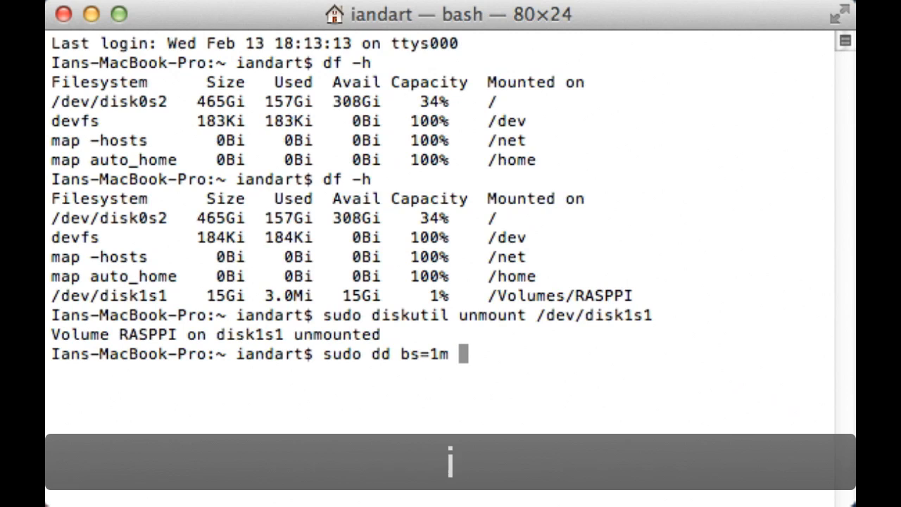
text(if)
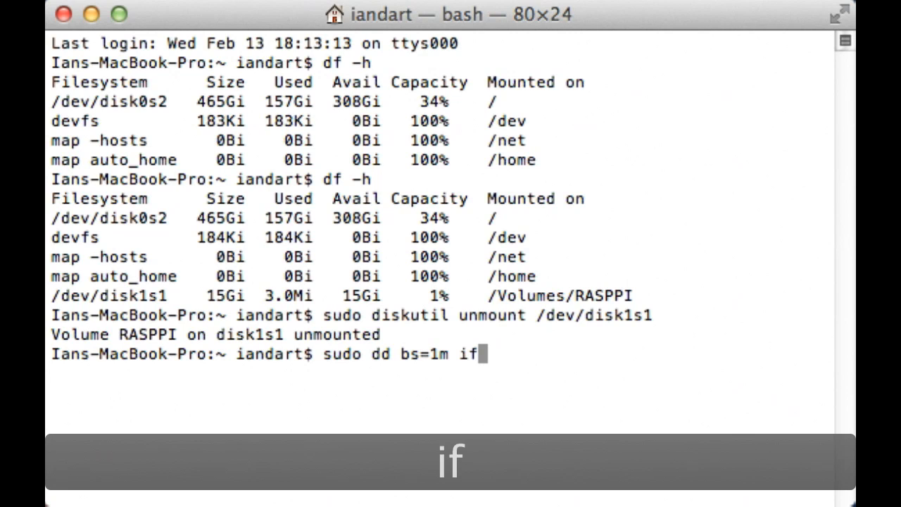
text(=)
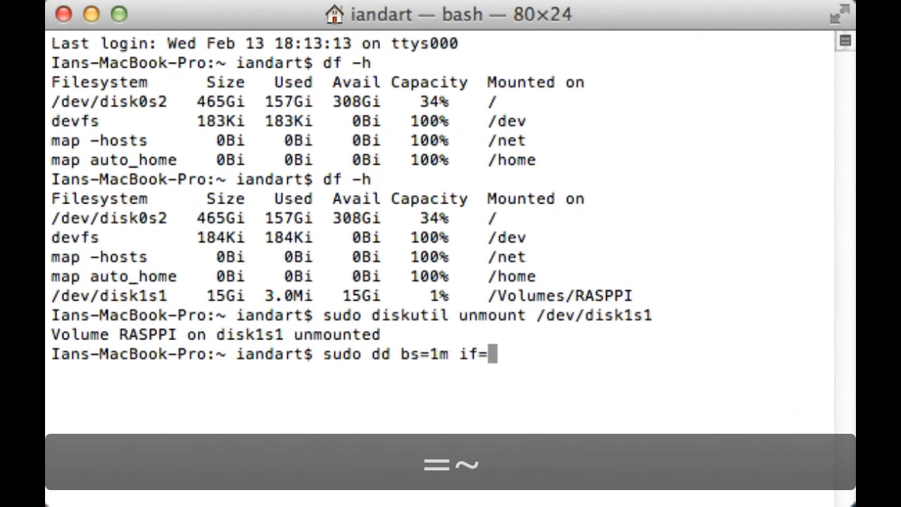
text(~)
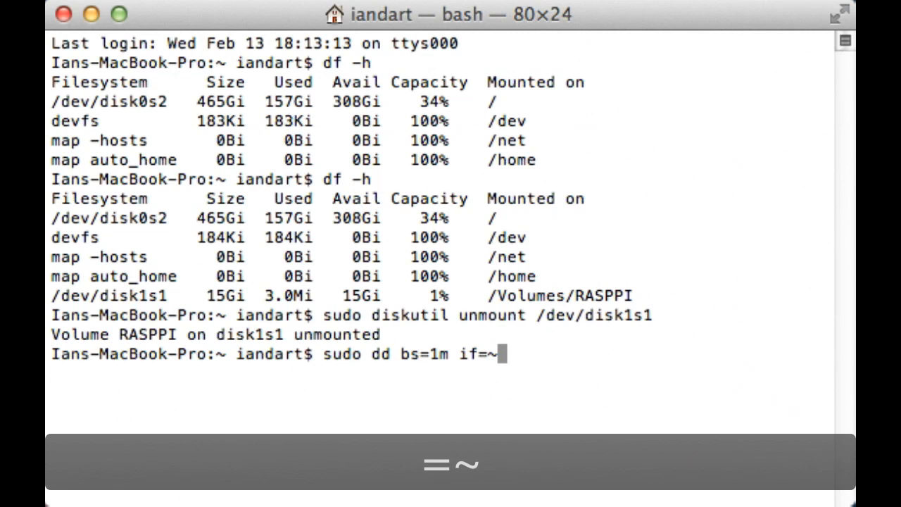
text(/Down)
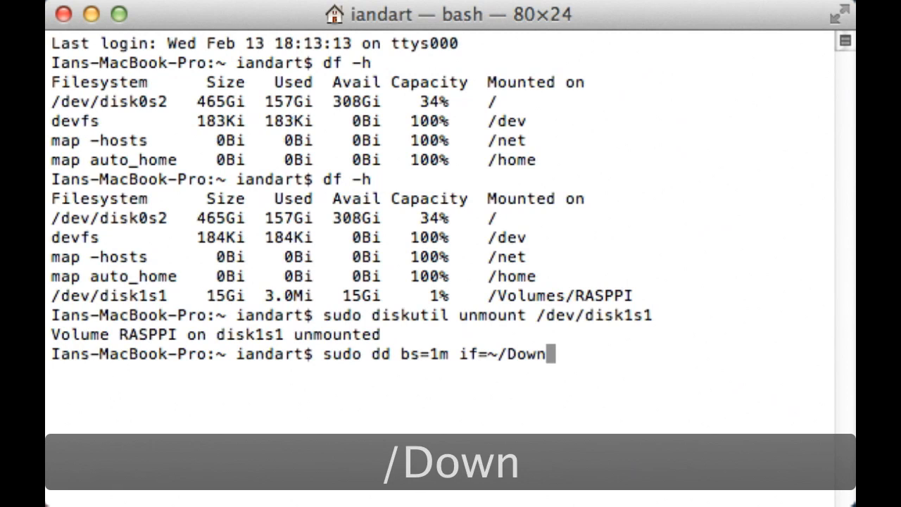
text(loads)
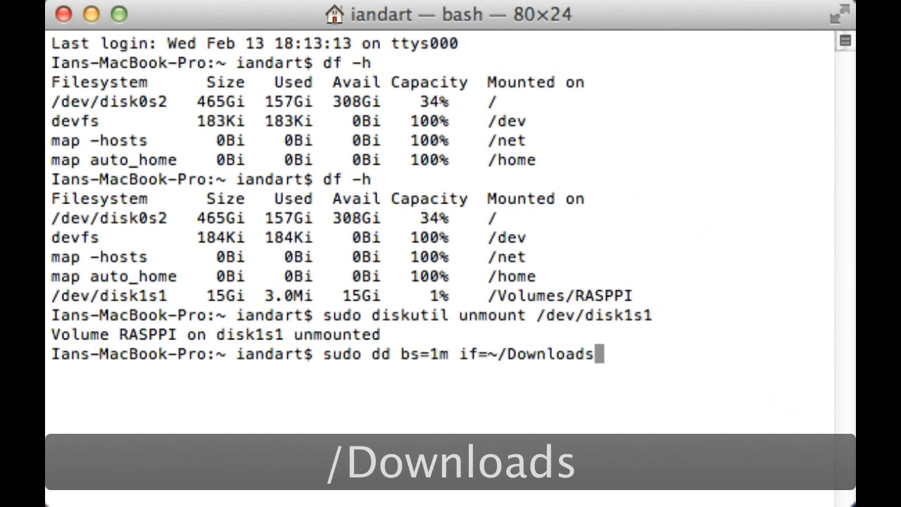
text(/)
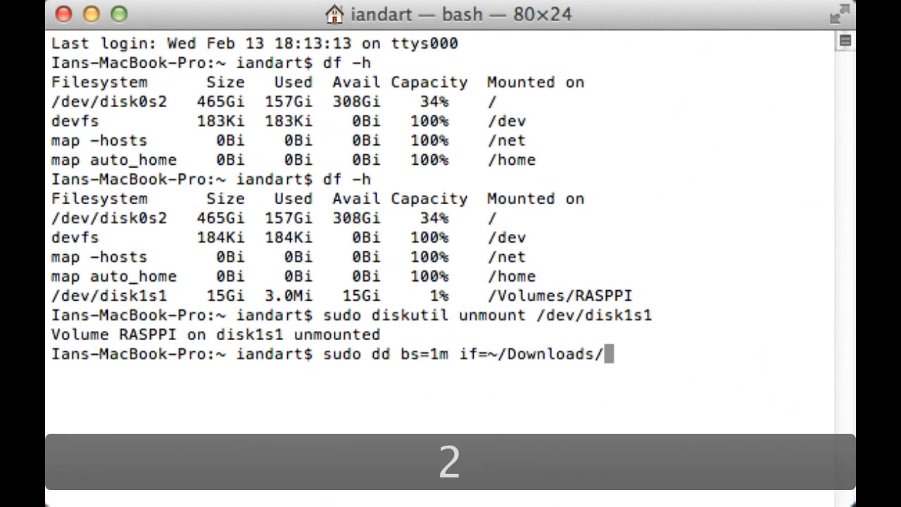
text(2013)
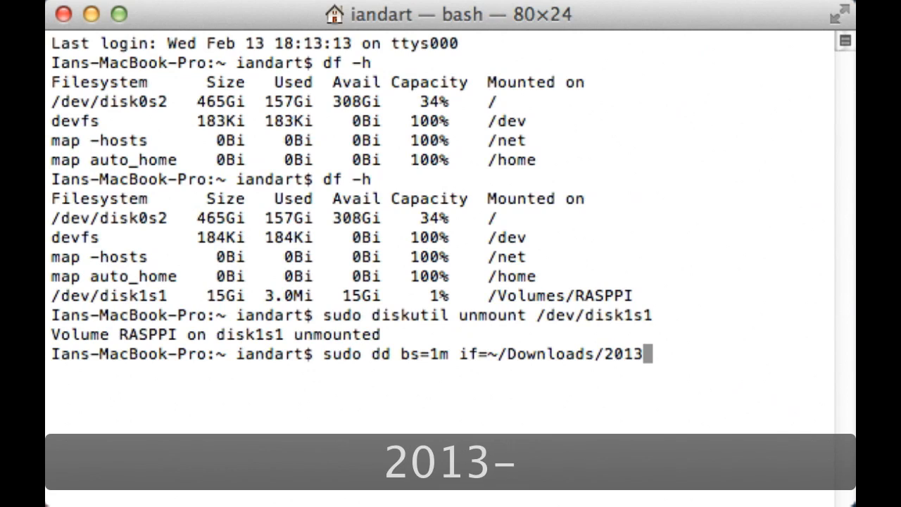
text(-02-09)
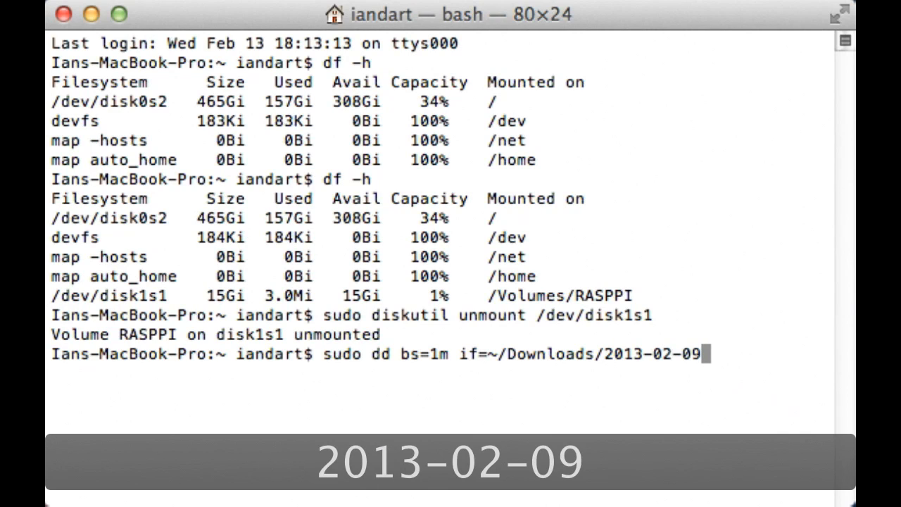
text(-)
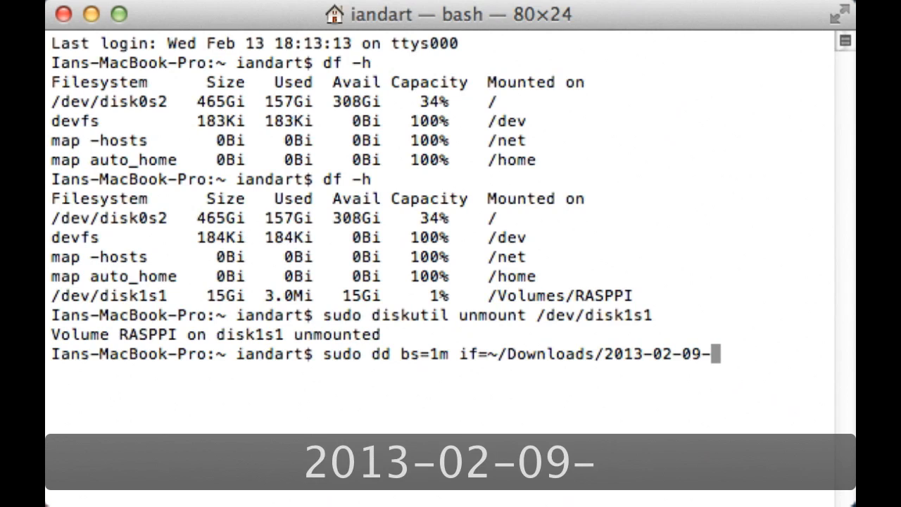
text(whe)
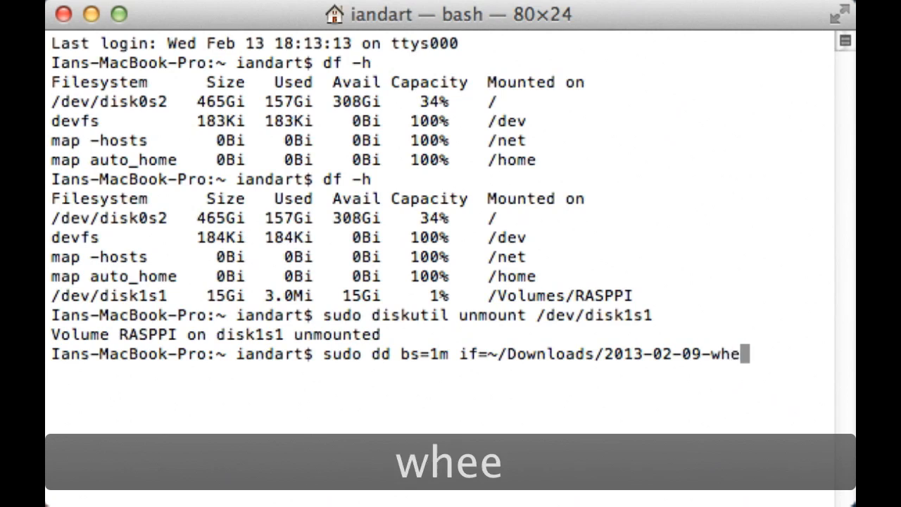
text(ezy-)
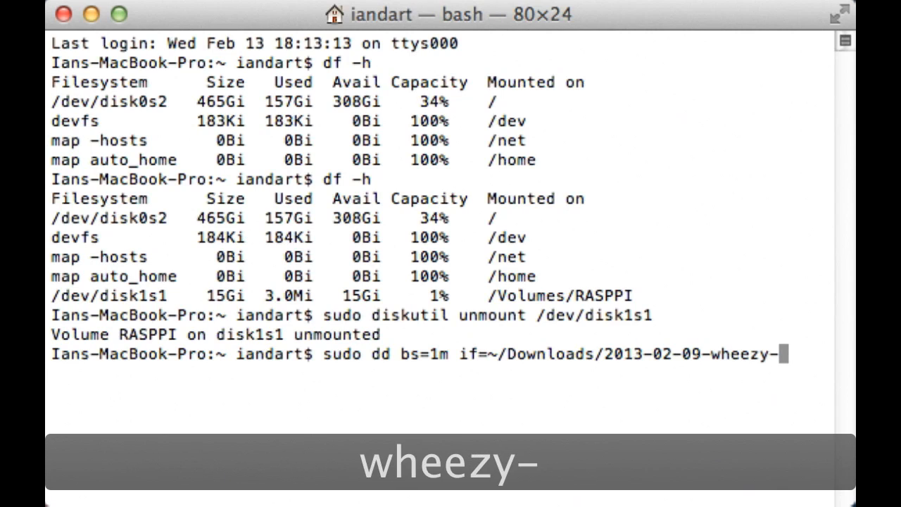
text(ras)
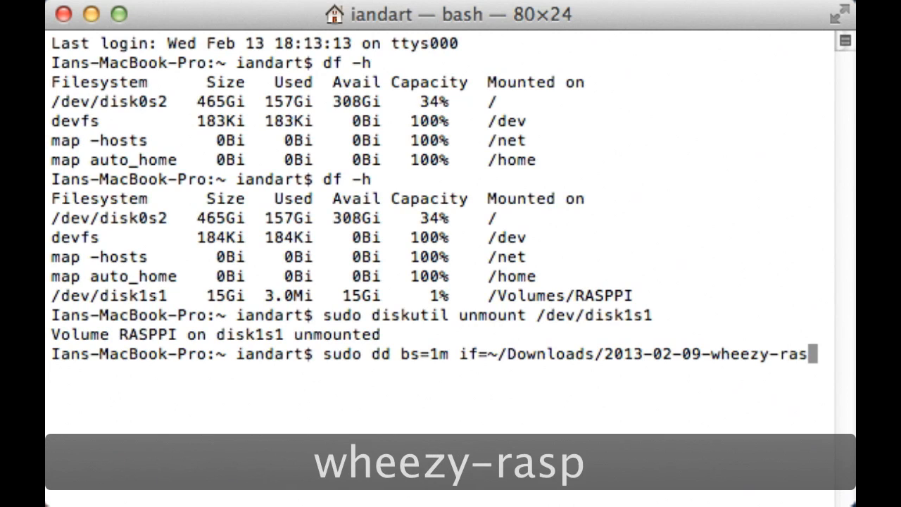
text(pbian)
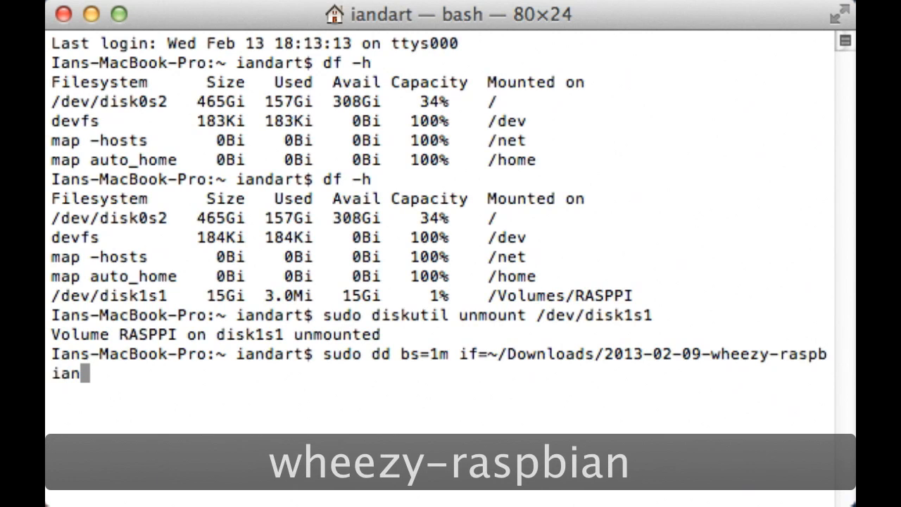
text(.)
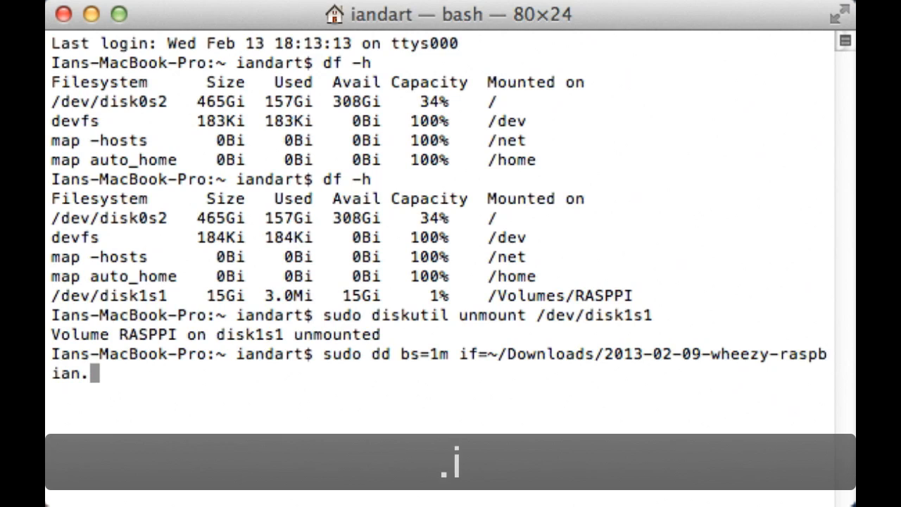
text(img)
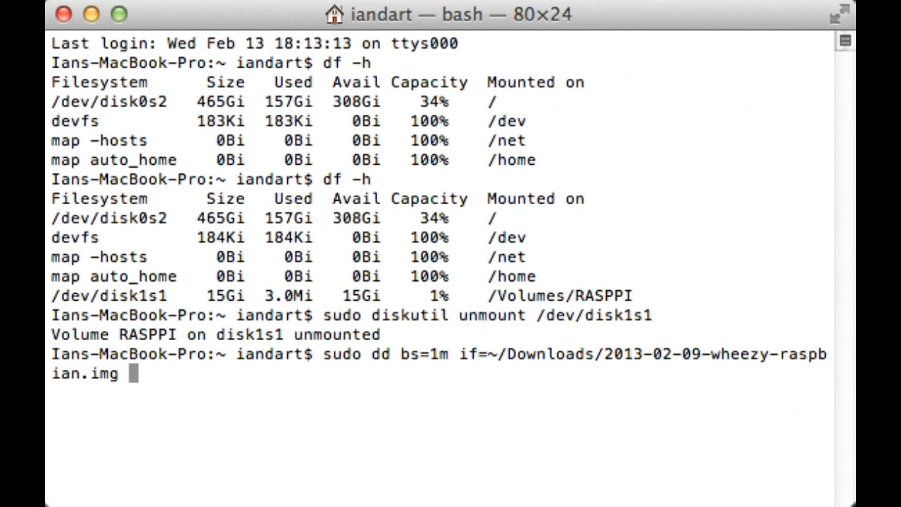
Set of=/dev/rdisk1 and run the dd command to write the image to the SD card
text(of)
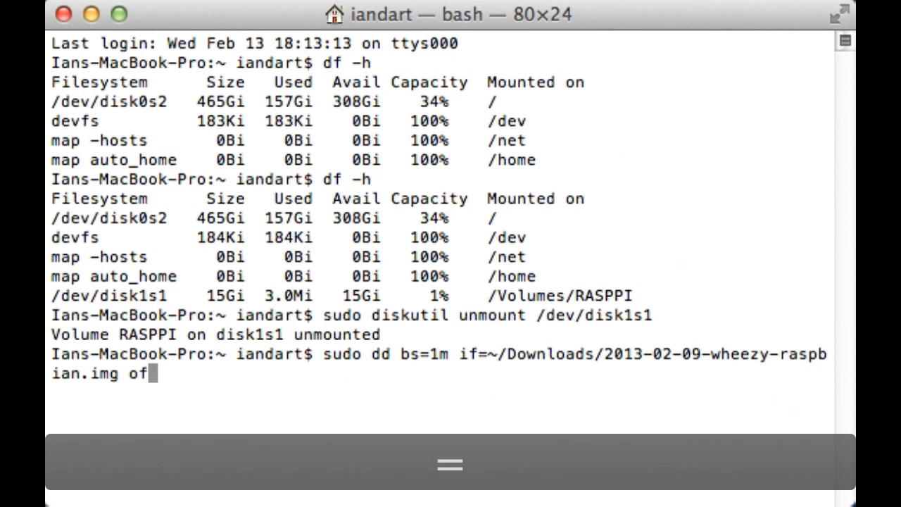
text(=)
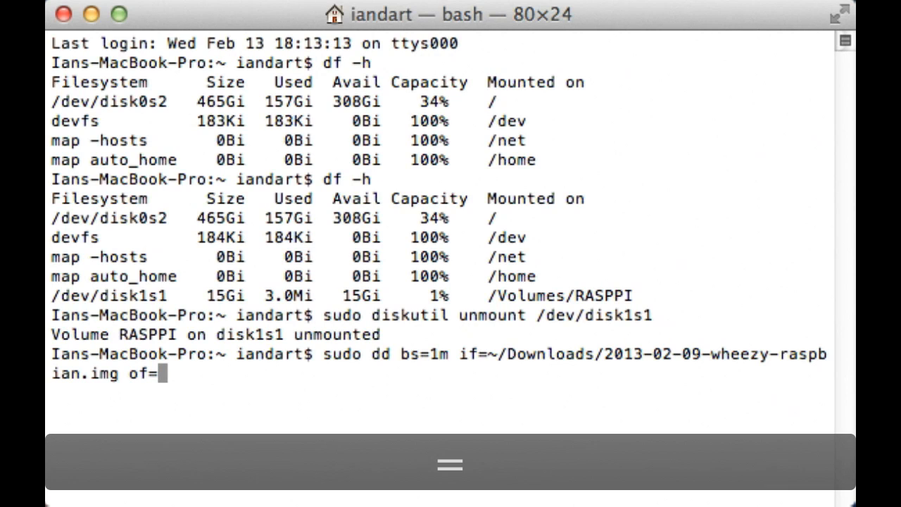
text(/dev)
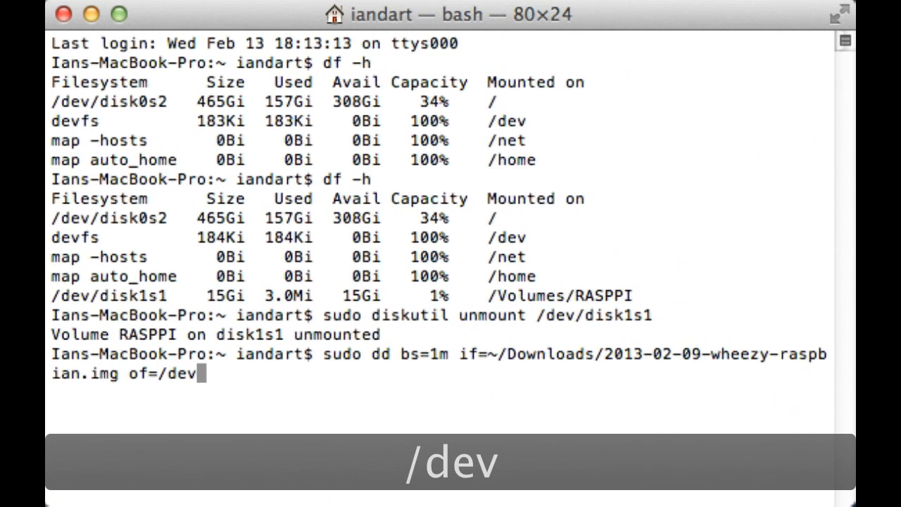
text(/)
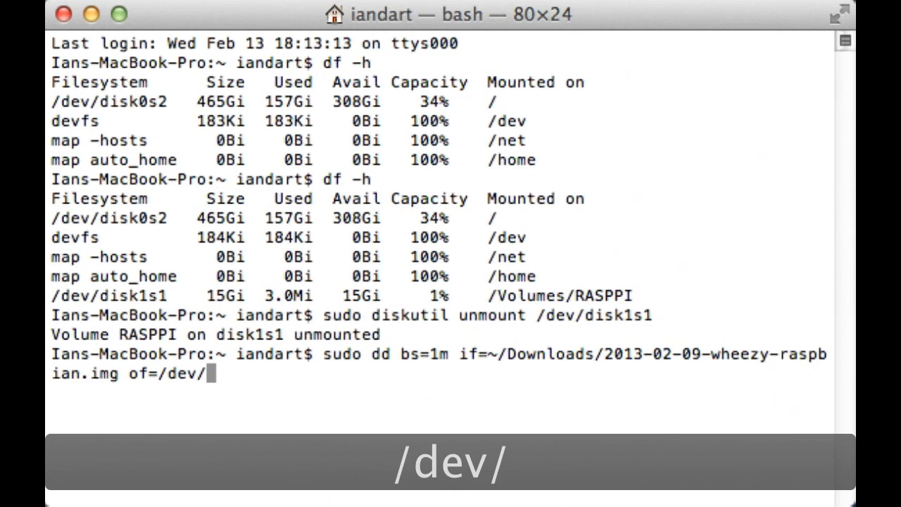
text(r)
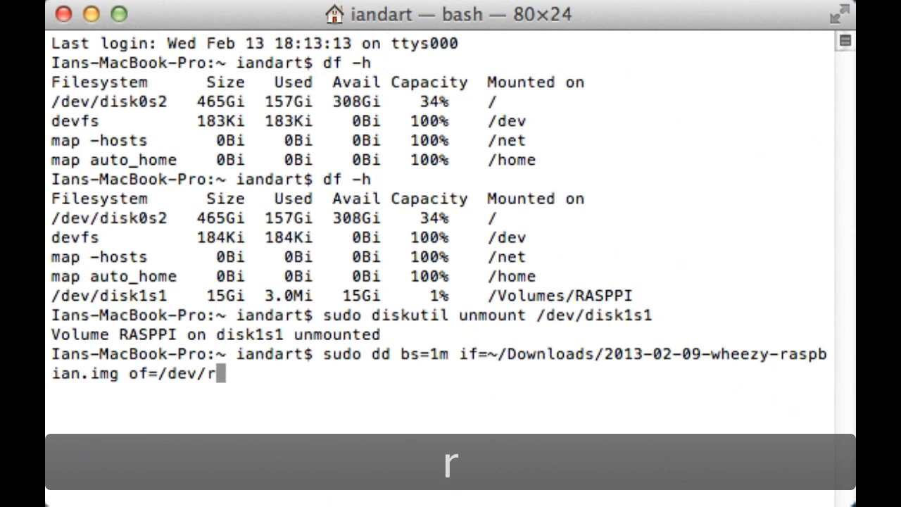
text(dis)
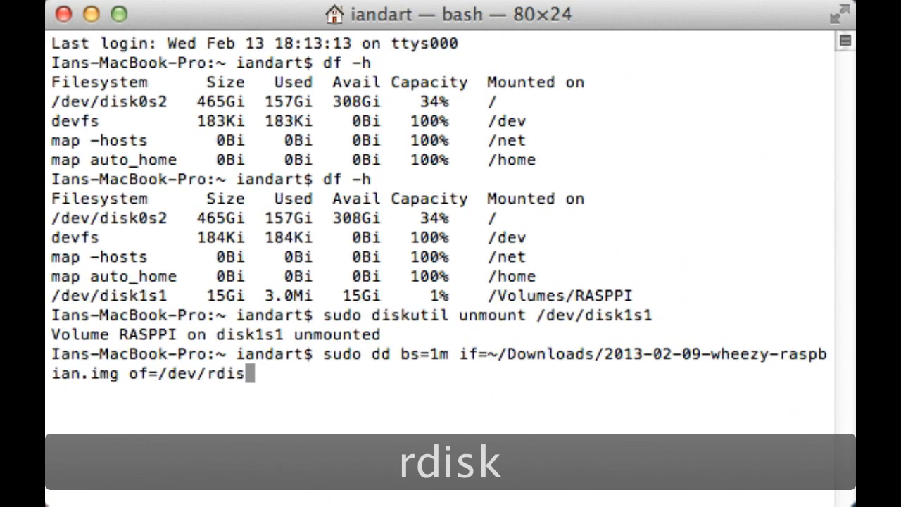
text(k)
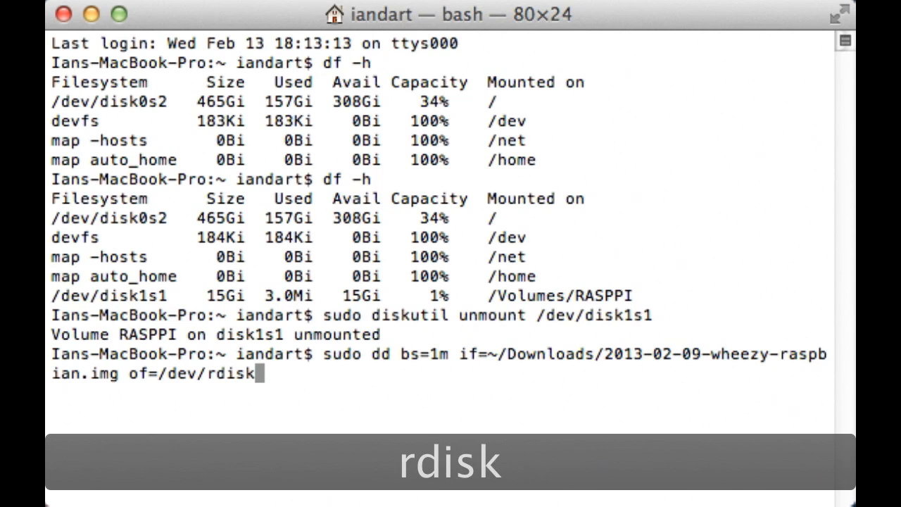
text(1)
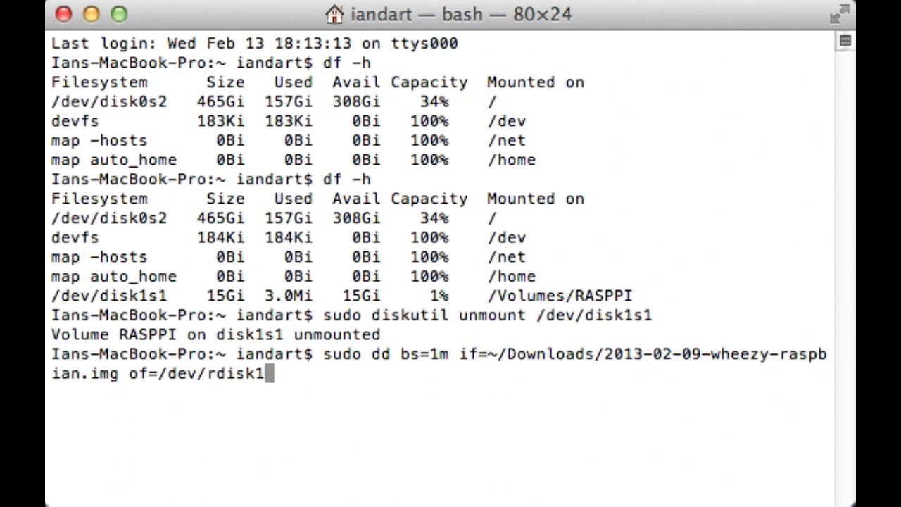
key(Return)
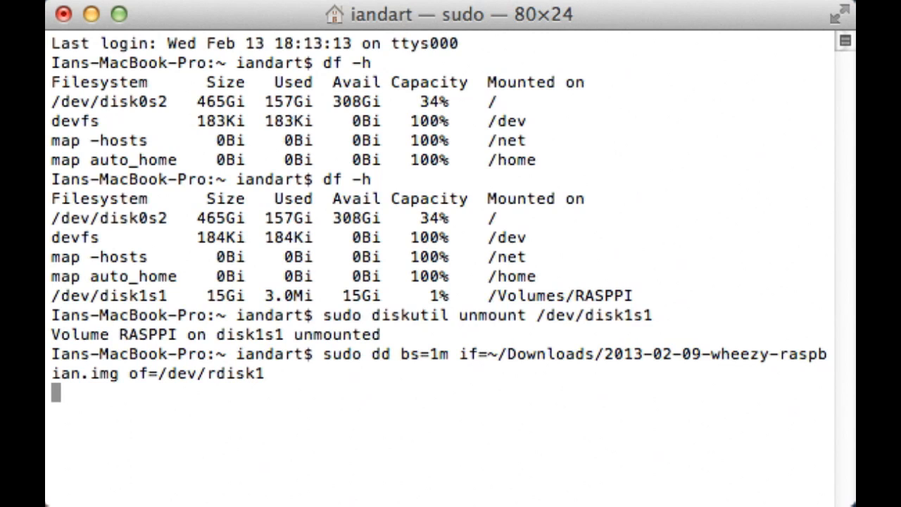